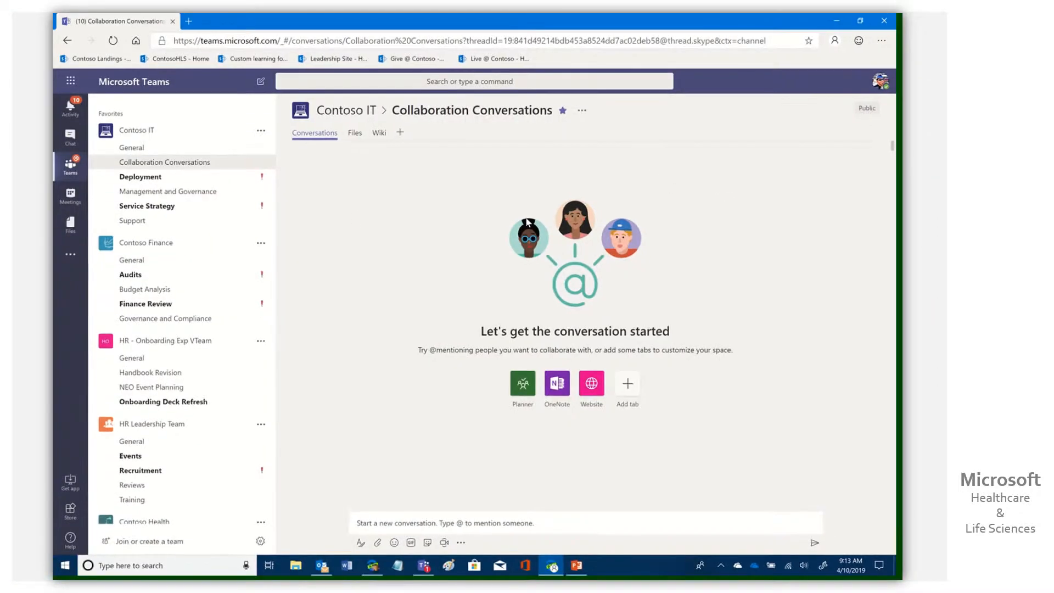
mouse_move(375, 208)
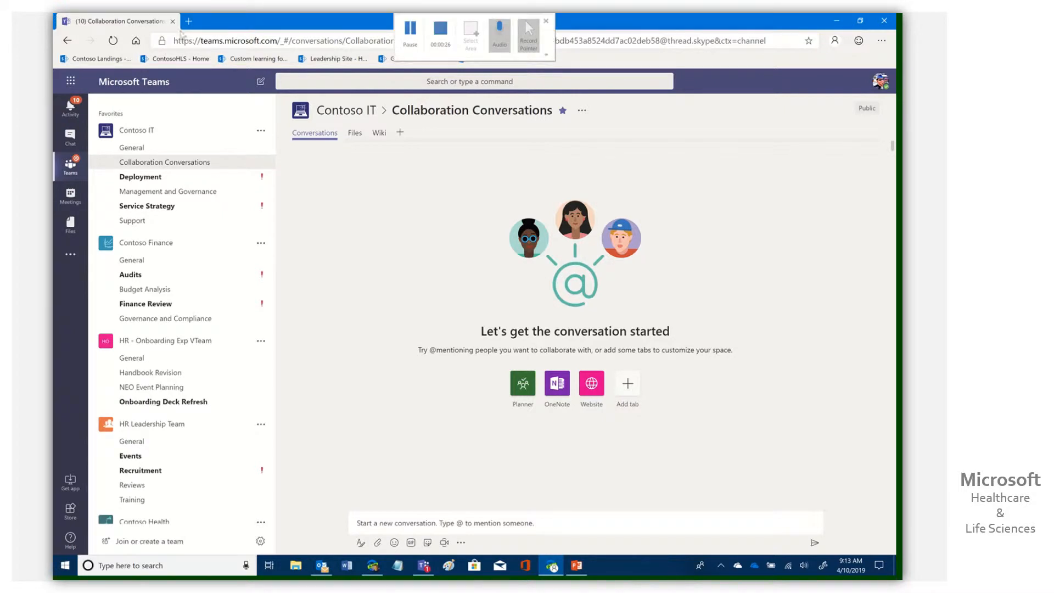
Open a new browser tab beside the Teams Collaboration Conversations channel.
left_click(188, 21)
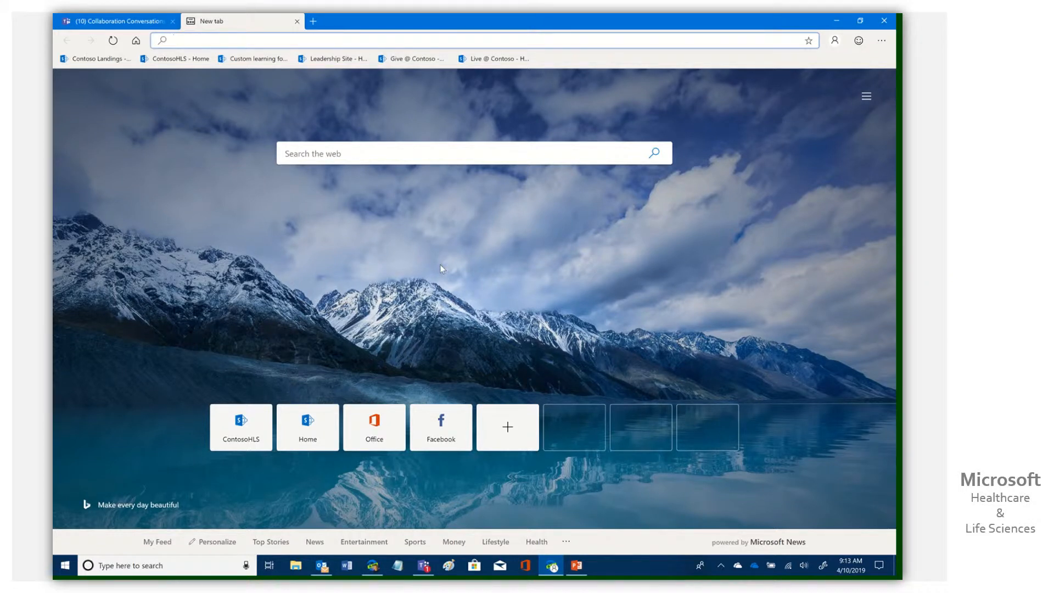
Go to the blog's aka.ms link and scroll down to its Options area.
type("aka.m")
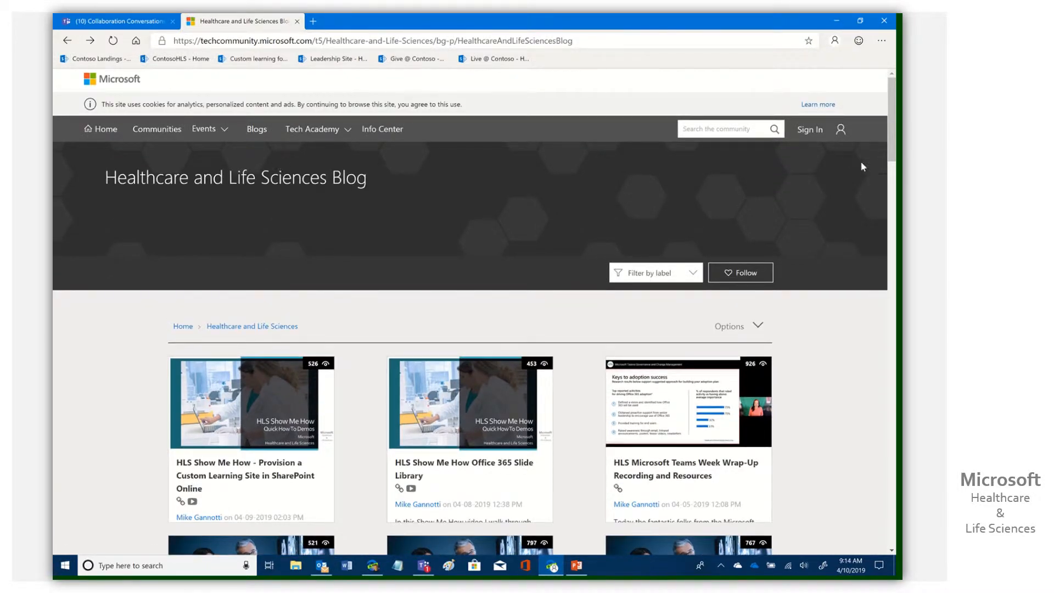
scroll("down", 3)
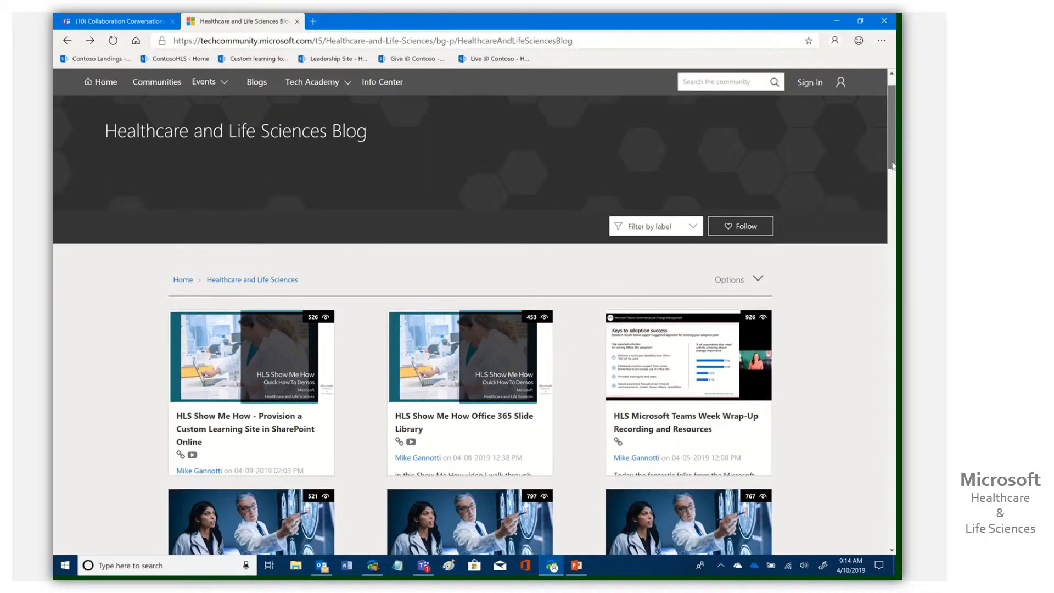
scroll("down", 3)
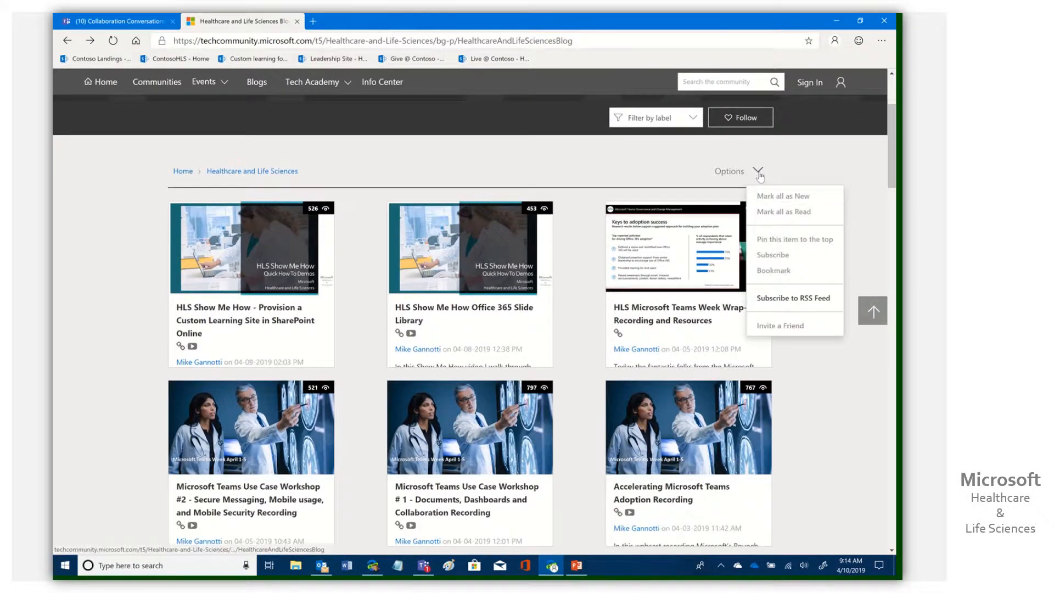
Subscribe to the blog's RSS feed and copy the feed URL from the address bar.
left_click(794, 298)
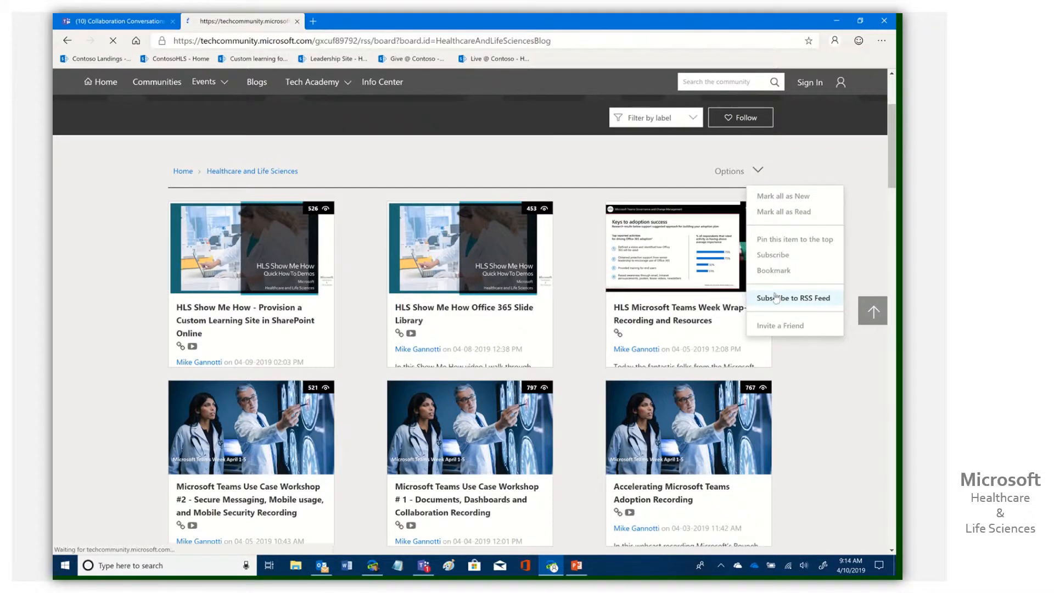
left_click(794, 298)
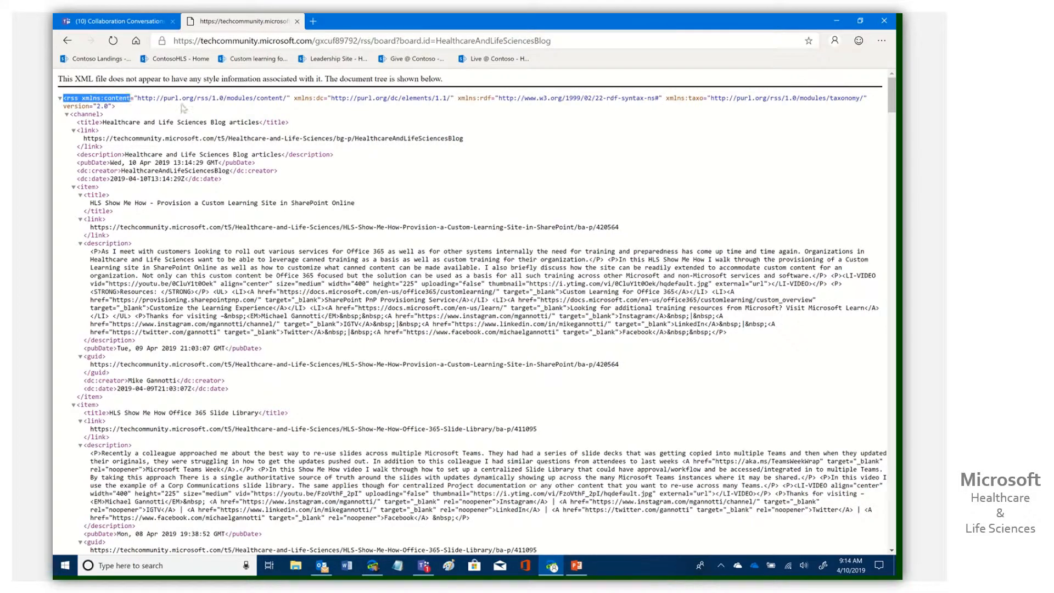
mouse_move(178, 114)
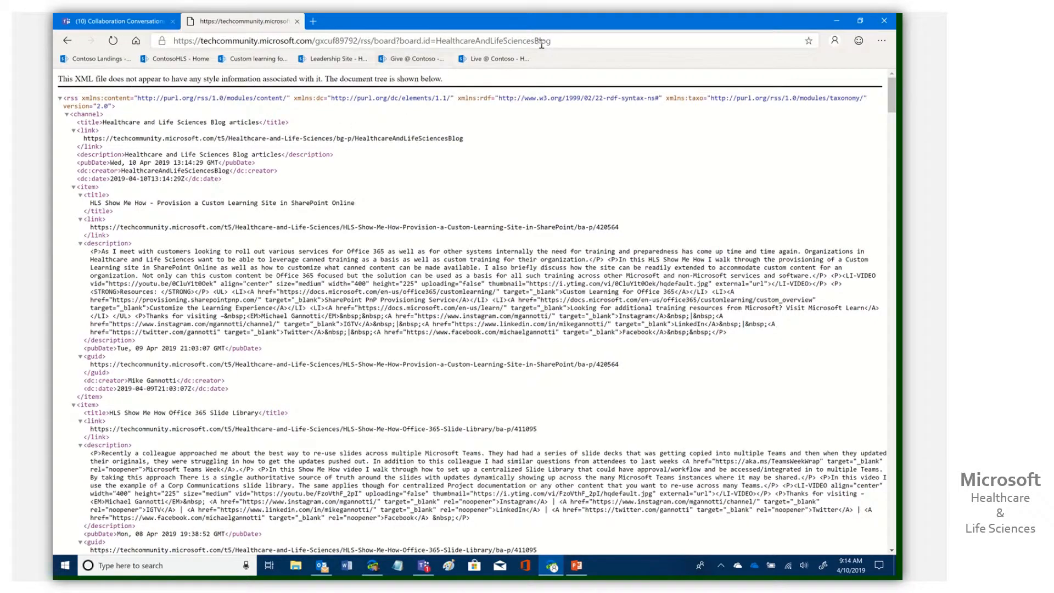
right_click(364, 41)
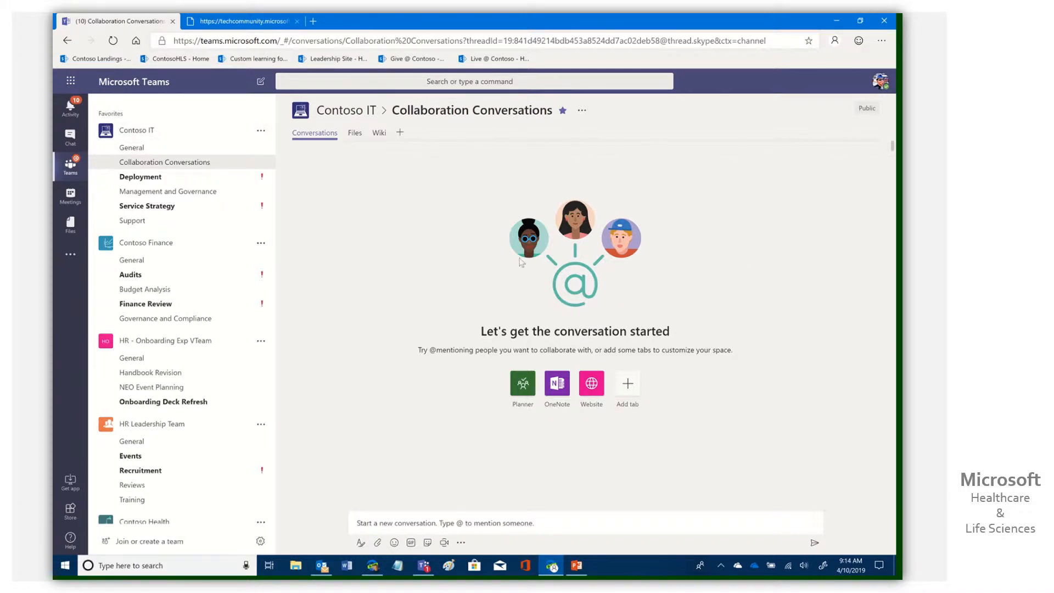
mouse_move(136, 131)
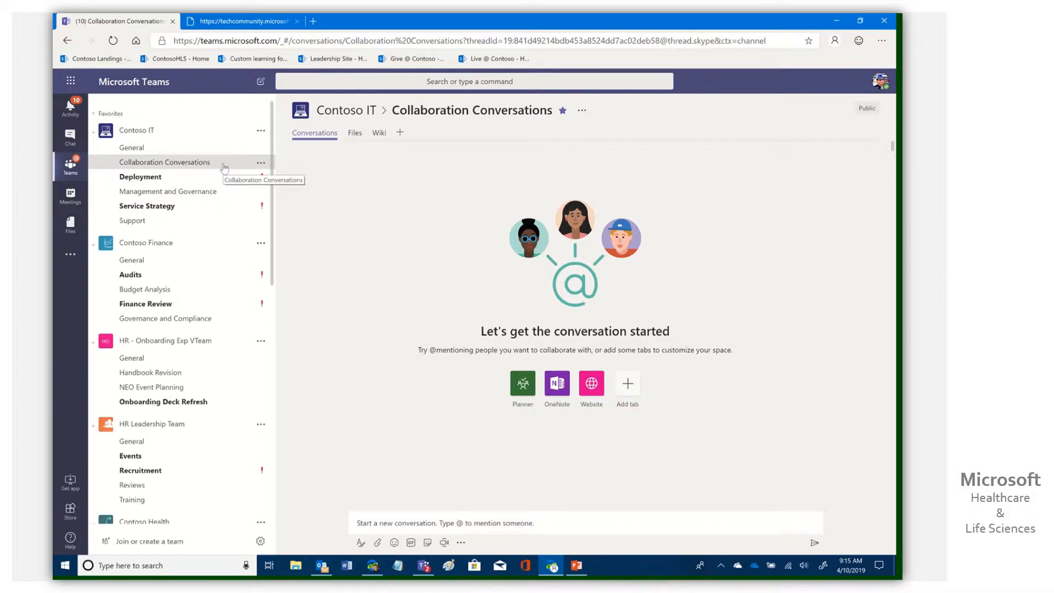
mouse_move(427, 452)
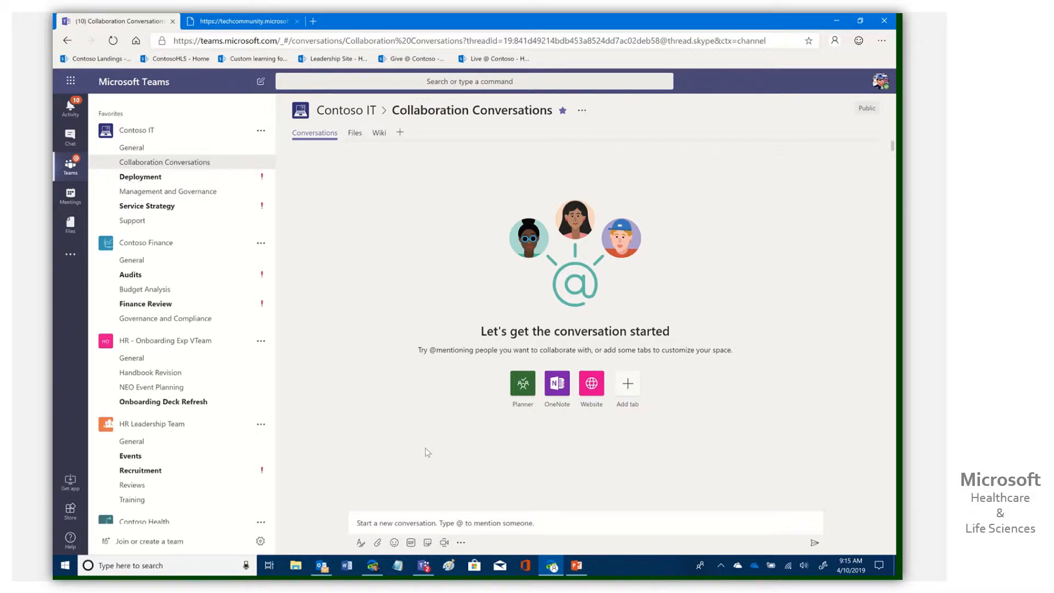
left_click(238, 21)
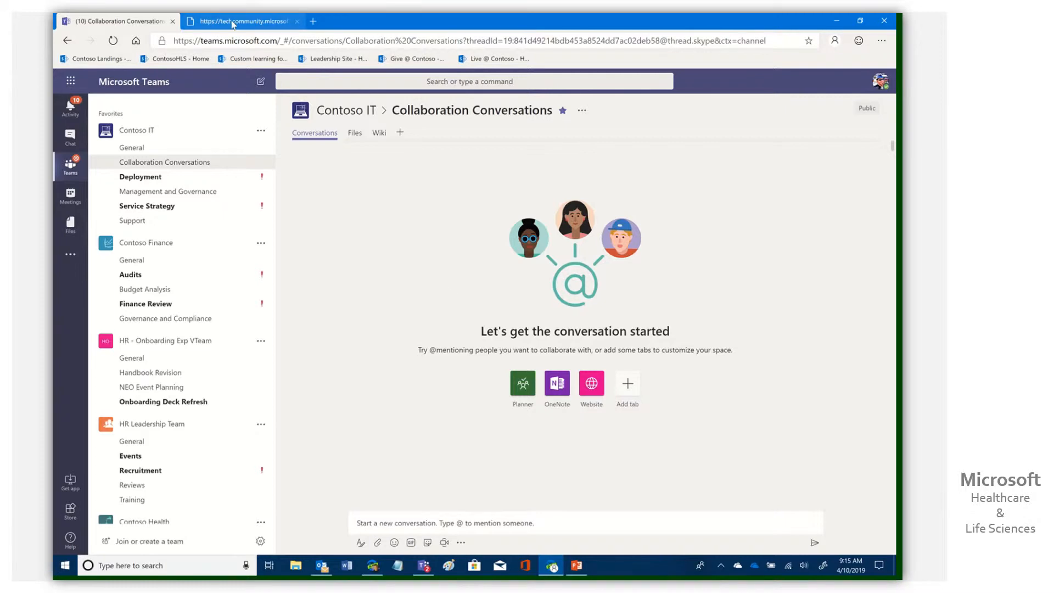
left_click(239, 21)
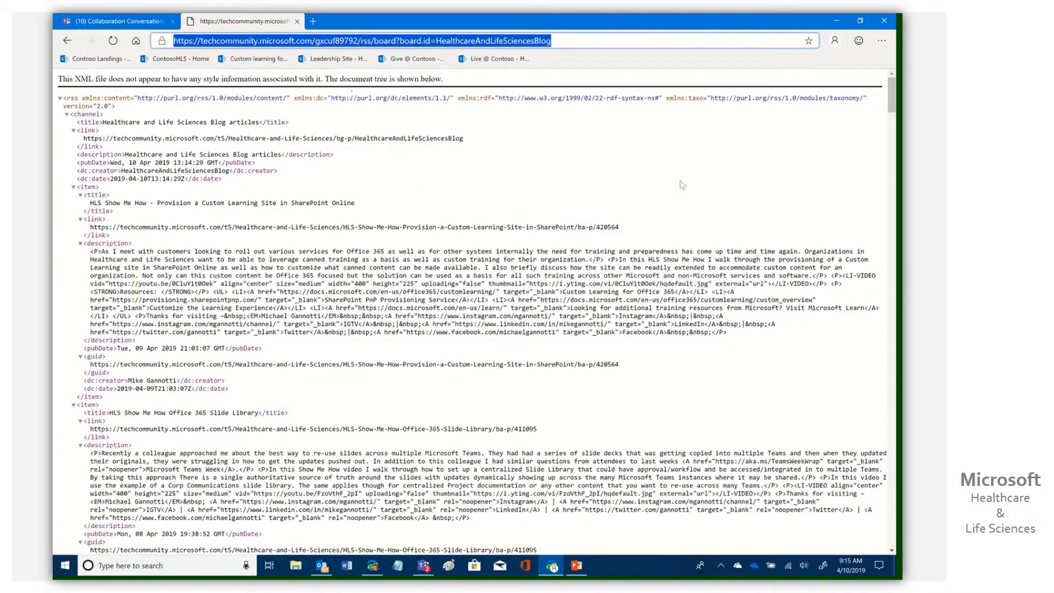
left_click(114, 21)
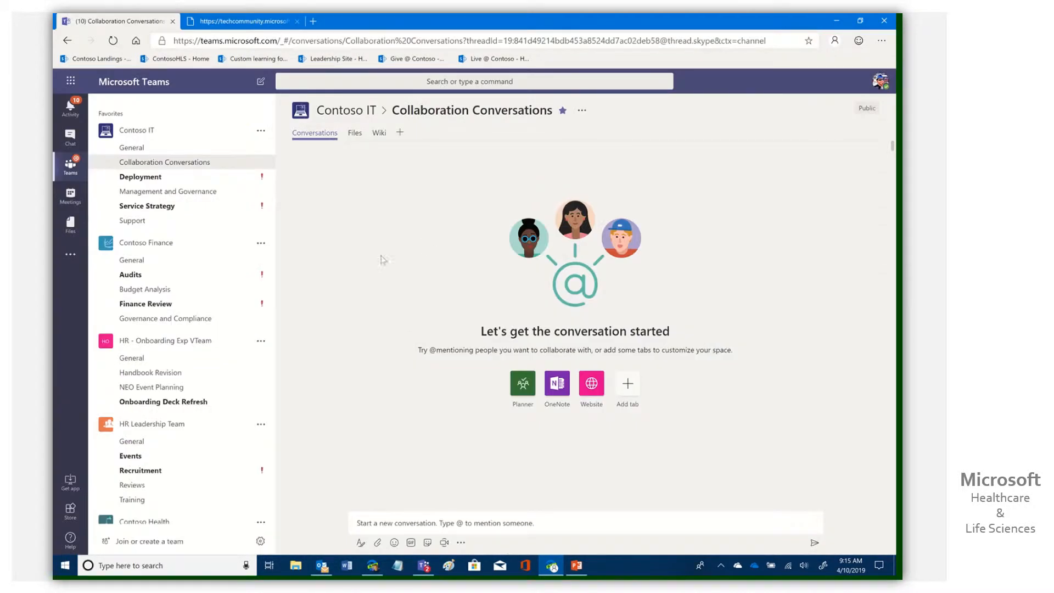
mouse_move(497, 417)
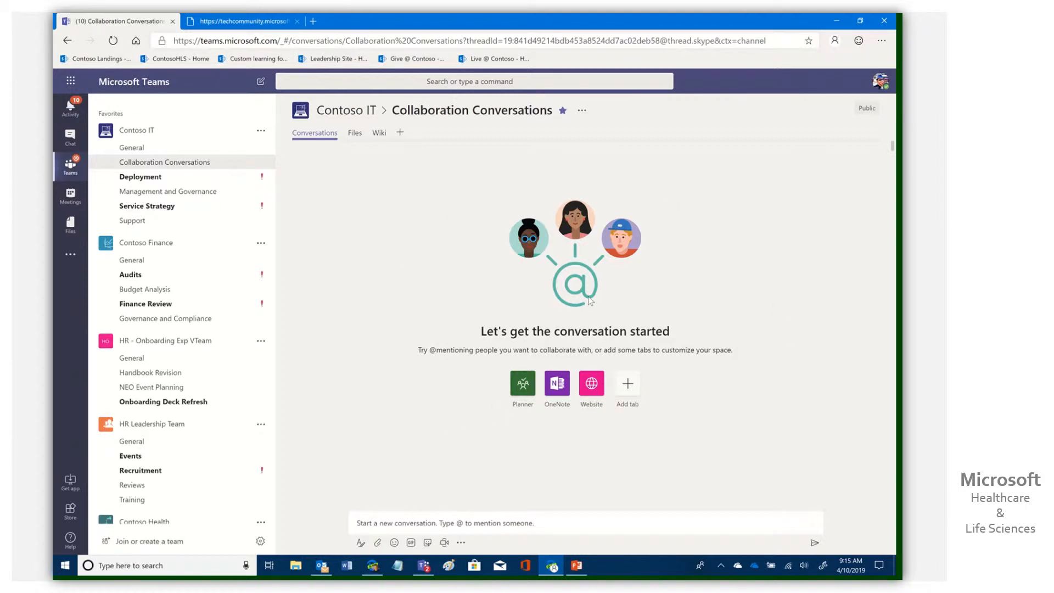
mouse_move(600, 325)
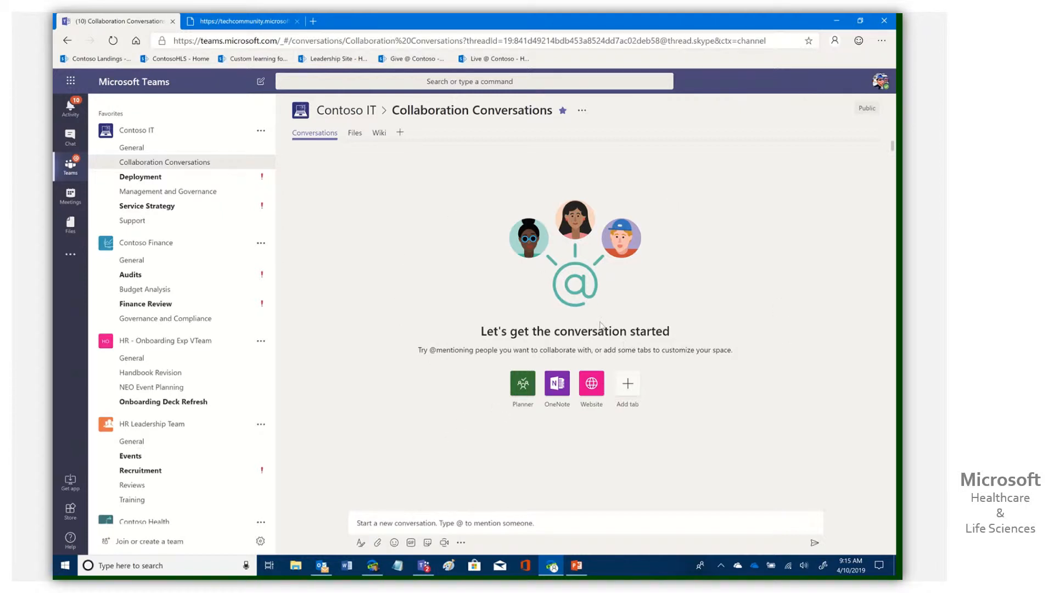
mouse_move(173, 218)
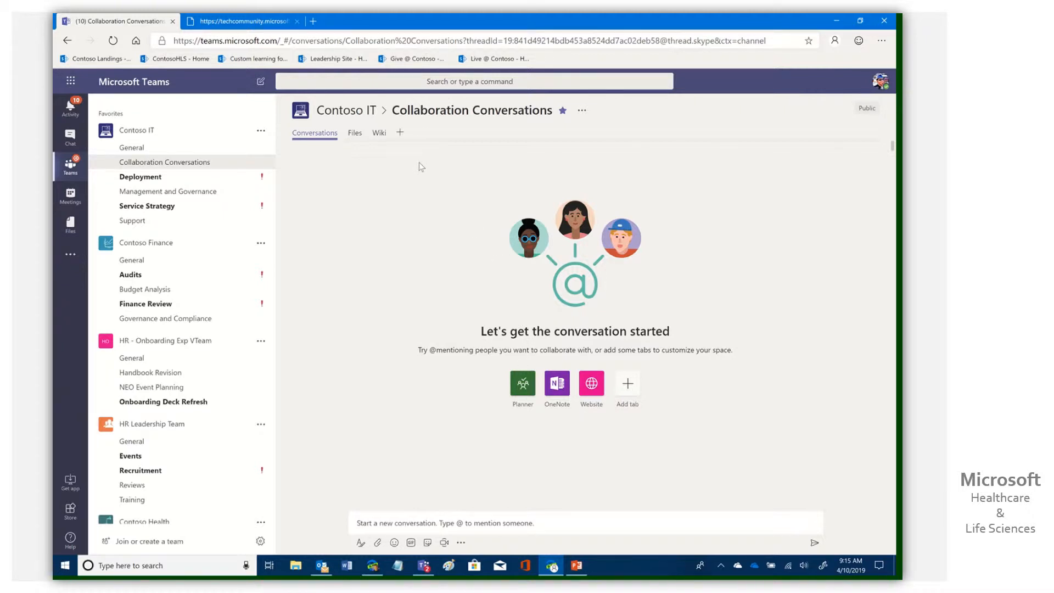
mouse_move(418, 172)
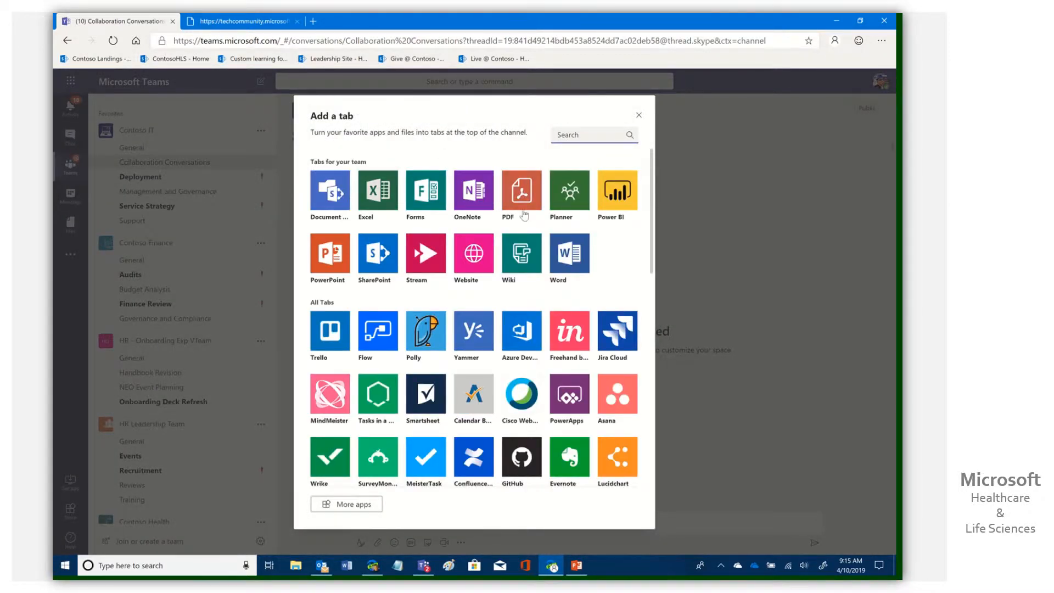
Scroll through the Add a tab app gallery and go to More apps.
scroll("down", 3)
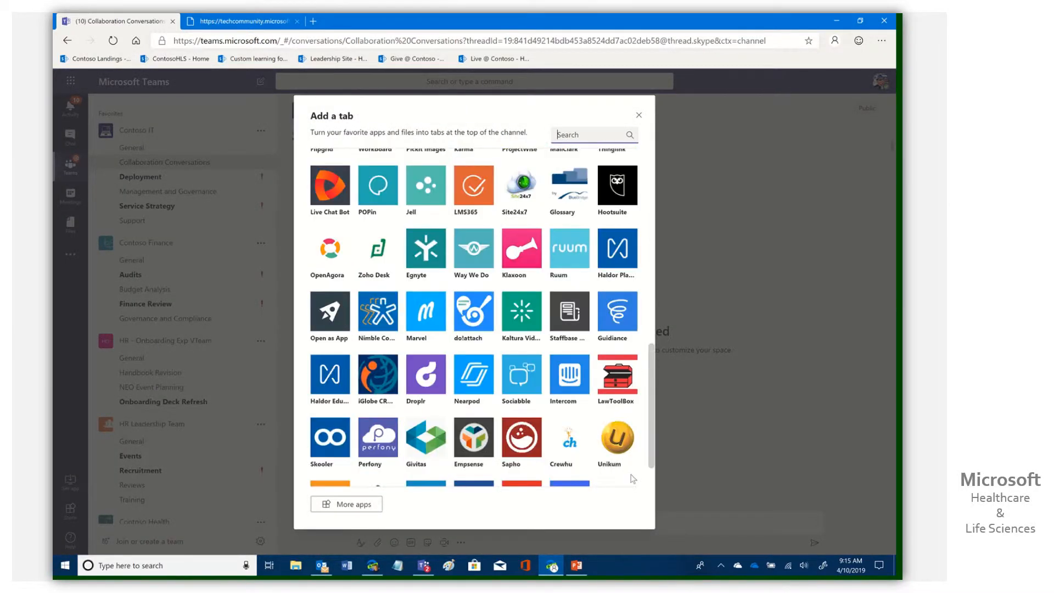
scroll("down", 3)
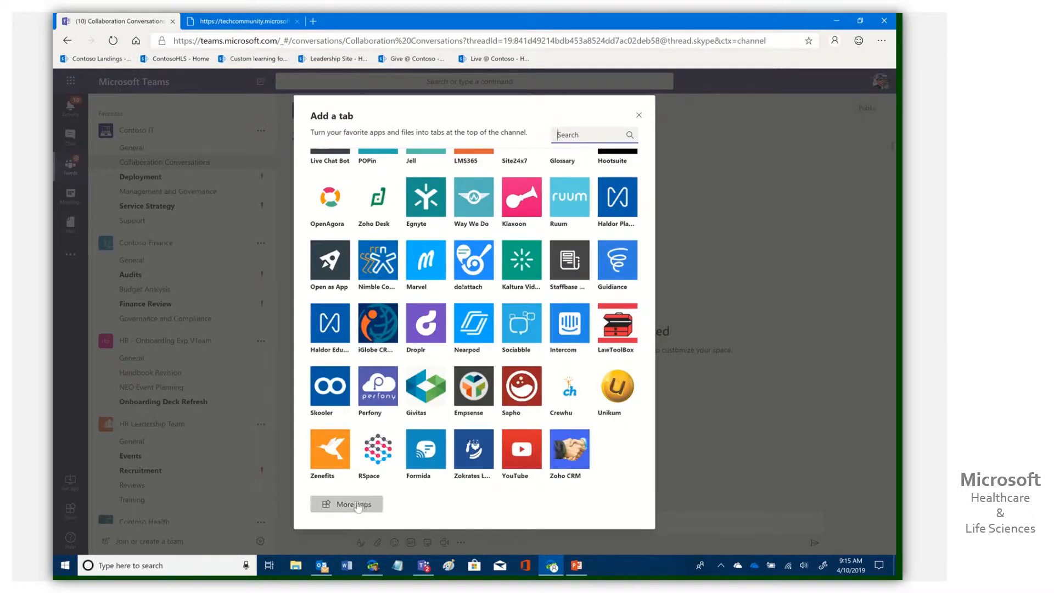
left_click(346, 504)
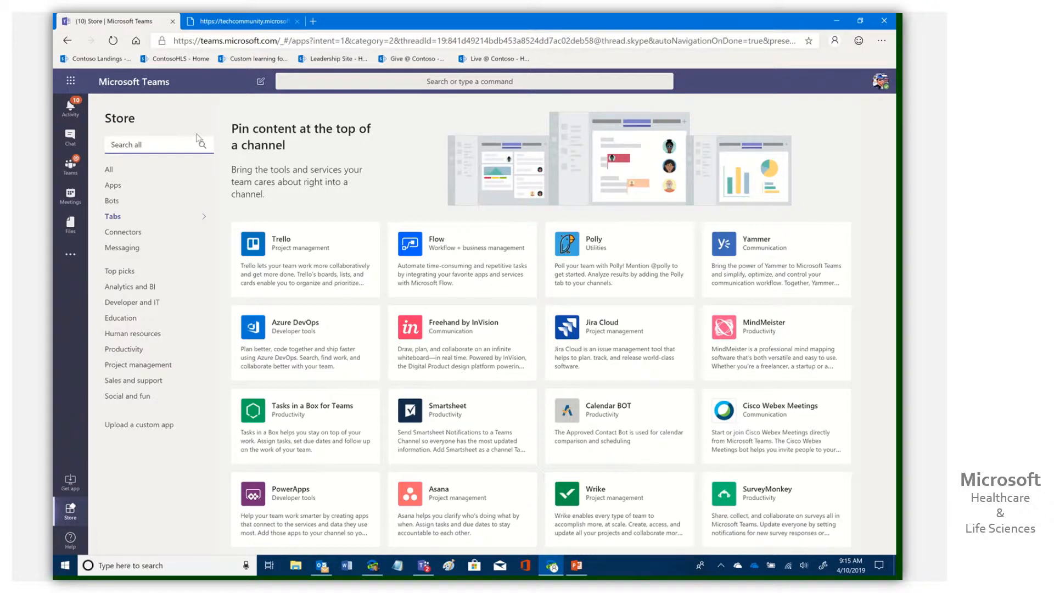
Search the Store for 'rss' and open the RSS connector's details.
type("rss")
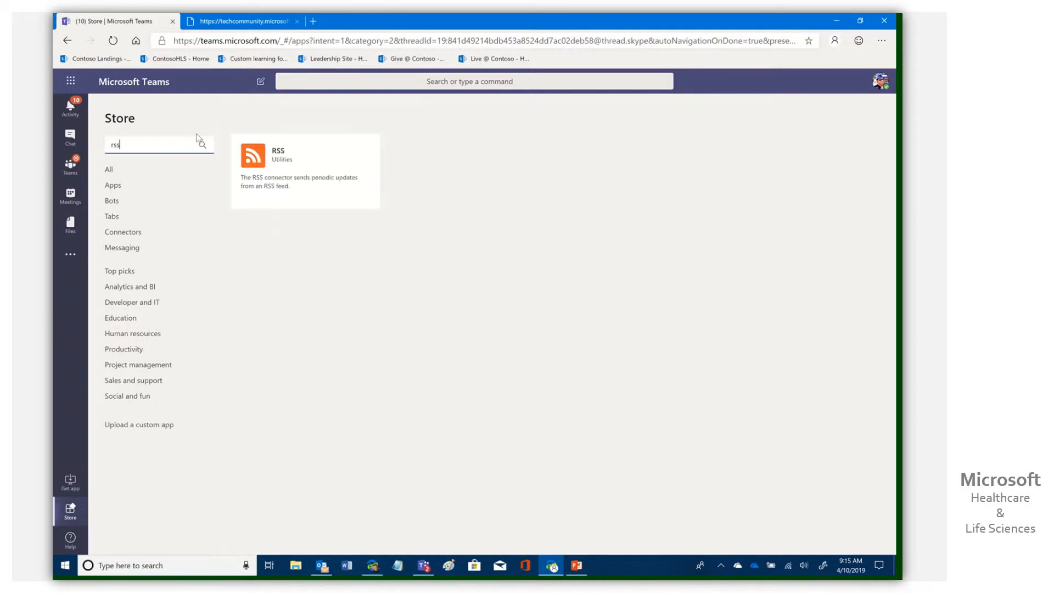
mouse_move(264, 177)
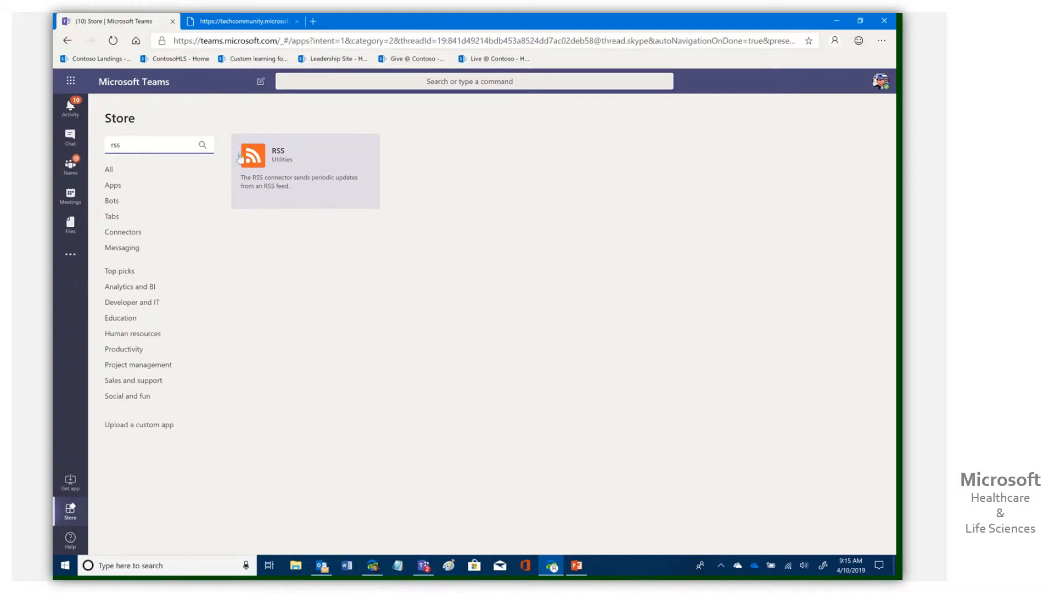
left_click(304, 170)
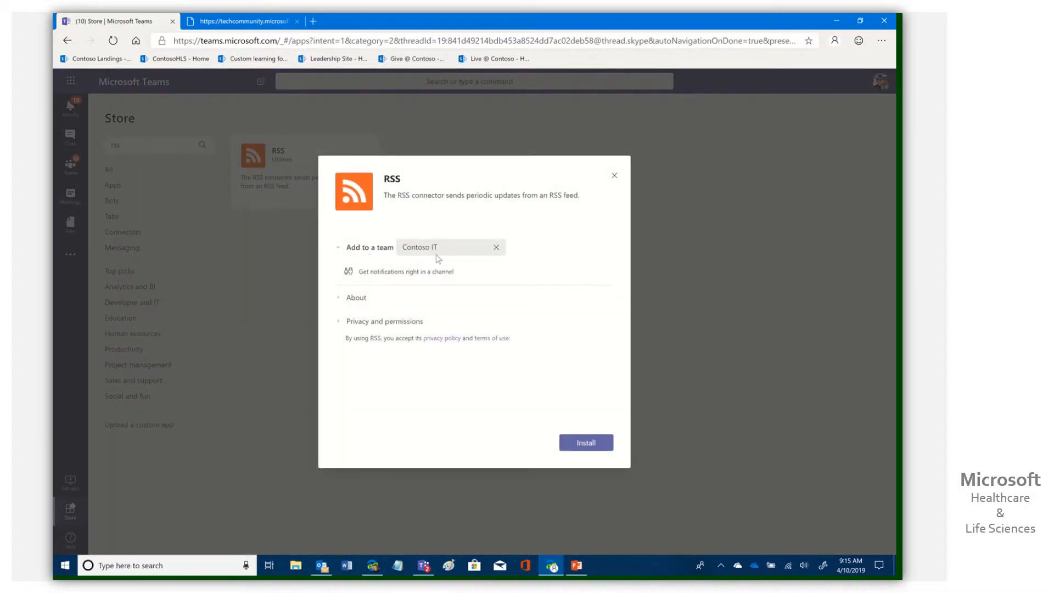
mouse_move(456, 252)
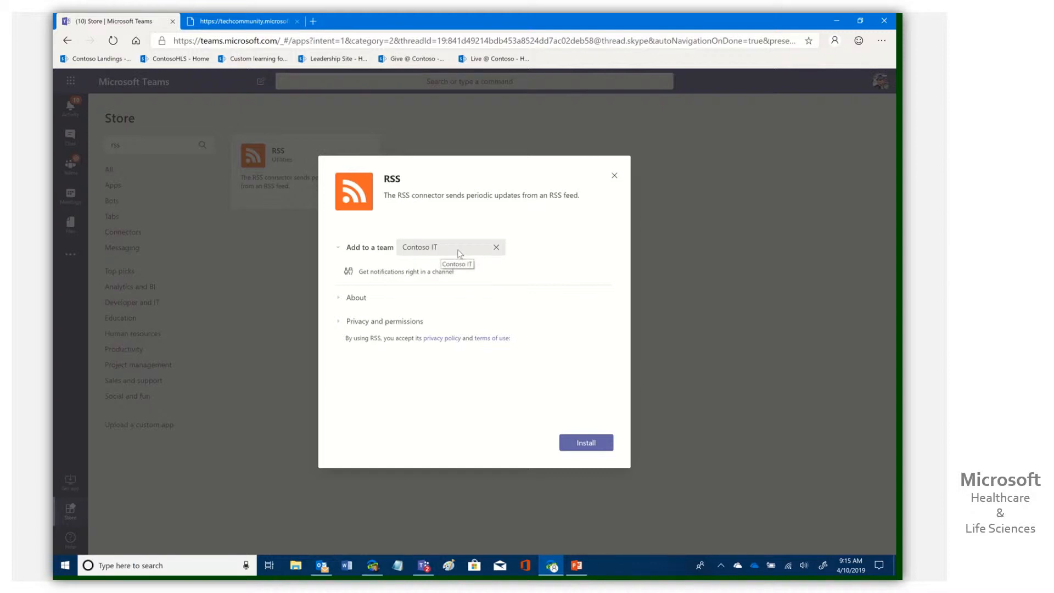
mouse_move(370, 276)
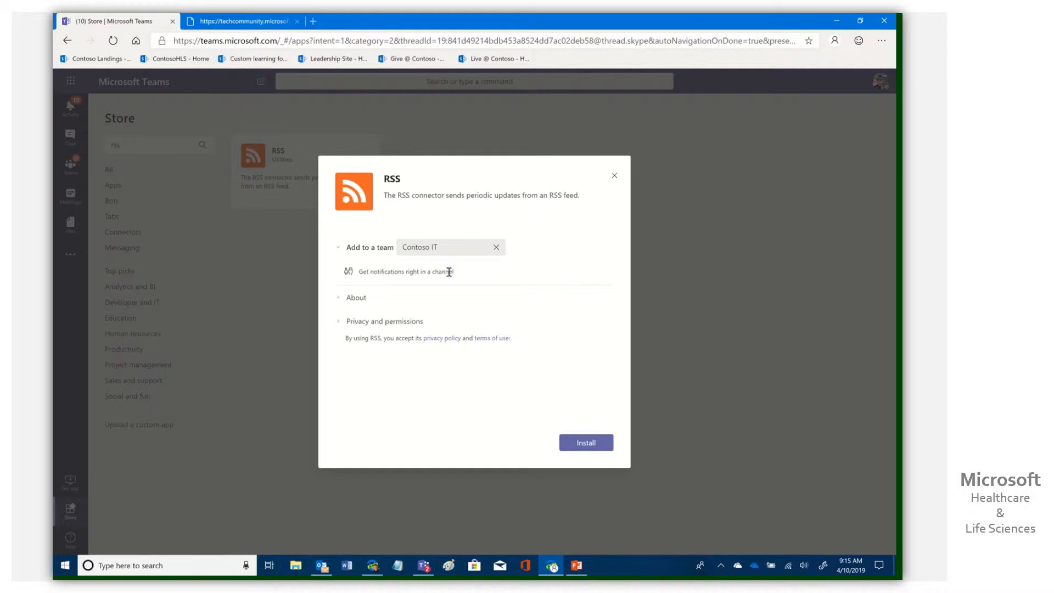
Install RSS for the Contoso IT team and open its channel list.
left_click(585, 442)
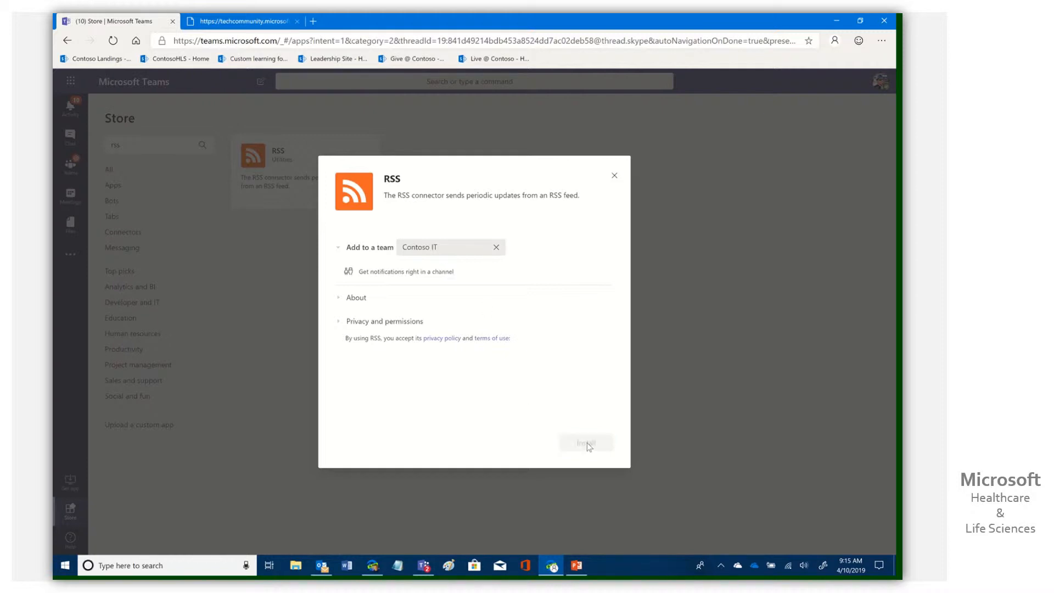
left_click(586, 443)
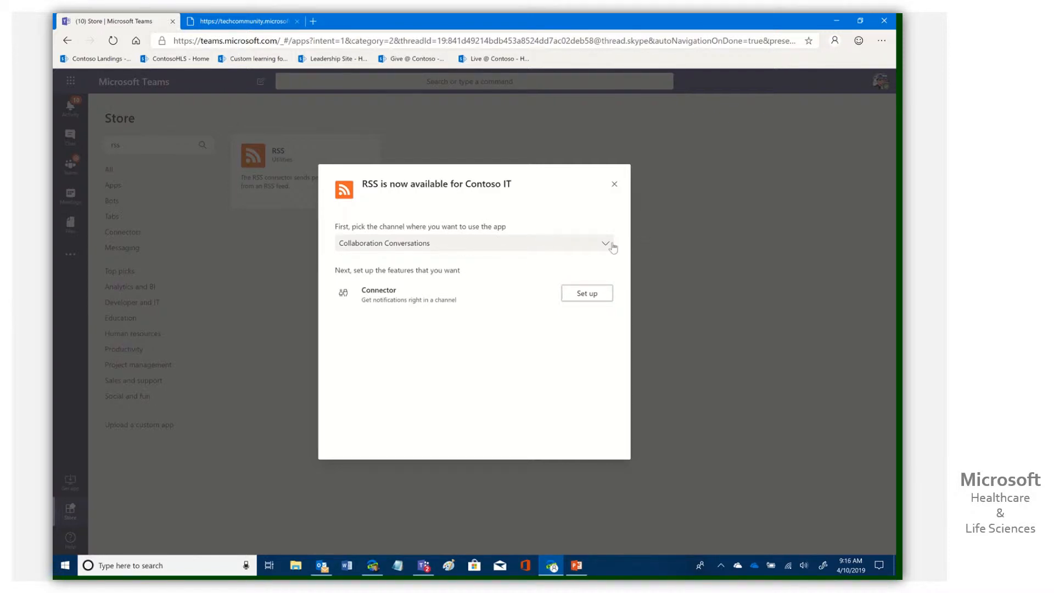
left_click(605, 242)
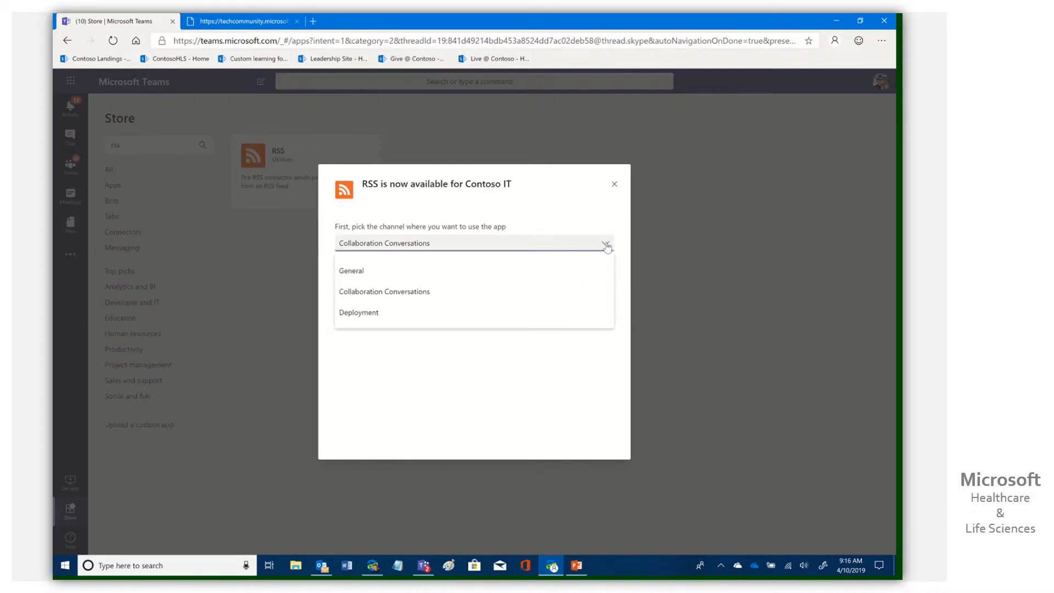
mouse_move(594, 219)
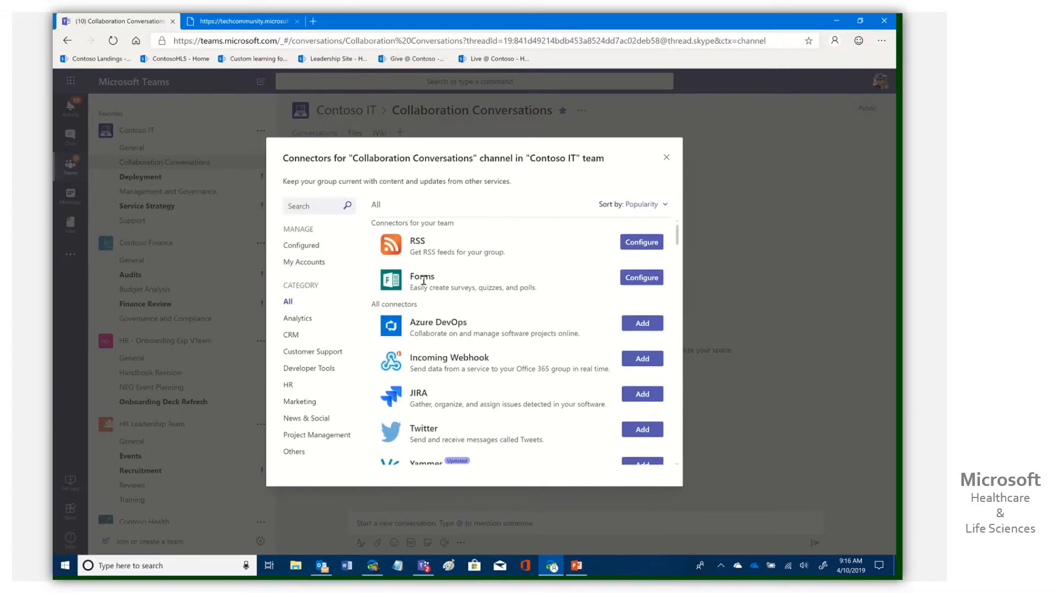
Configure the RSS connector with name 'HLS Blog' and the HealthcareAndLifeSciencesBlog feed URL.
left_click(640, 242)
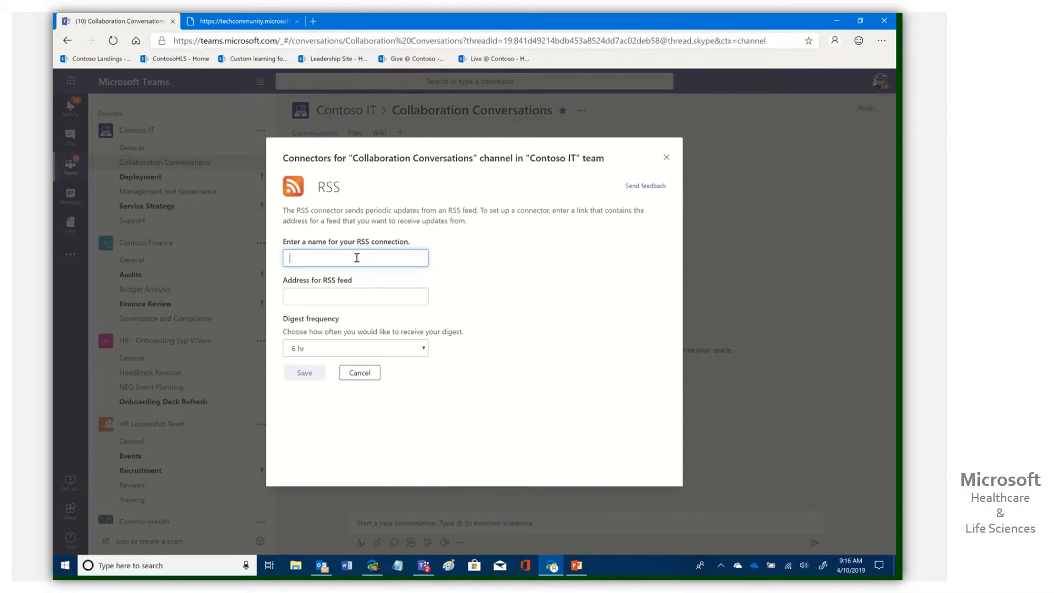
type("HLS B")
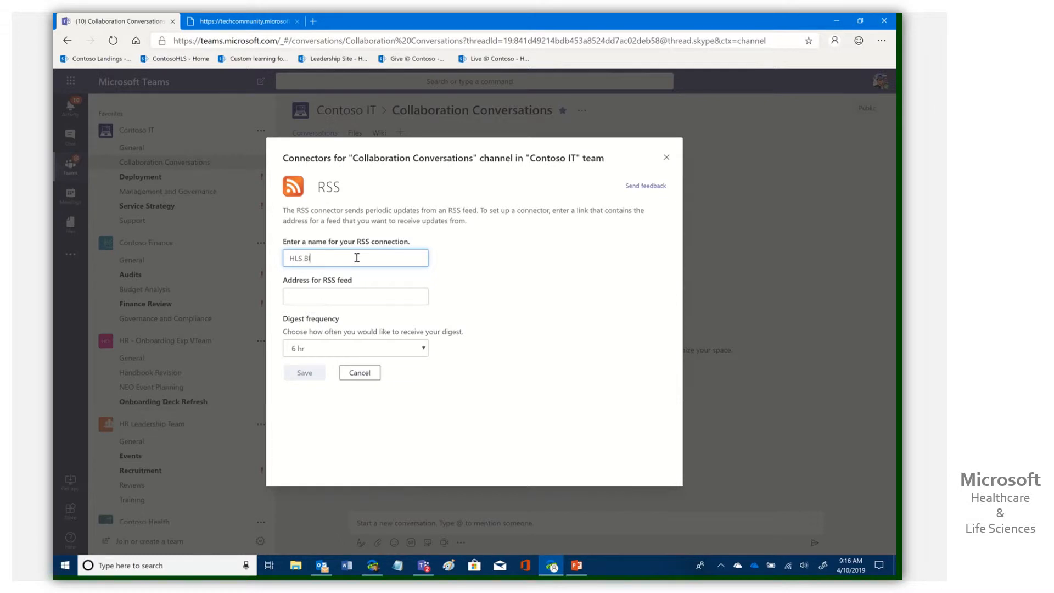
type("log")
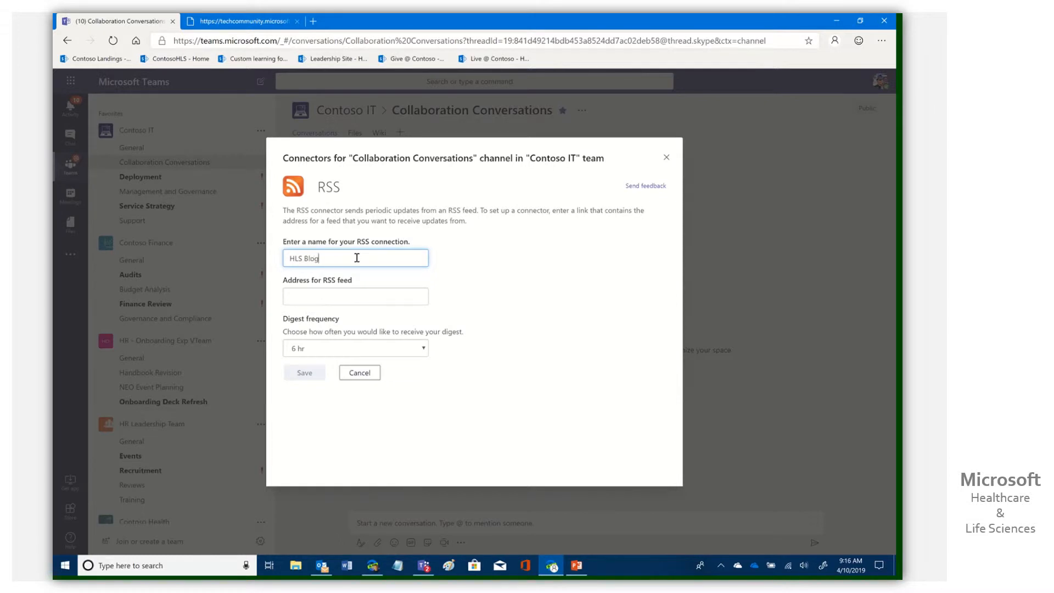
left_click(354, 296)
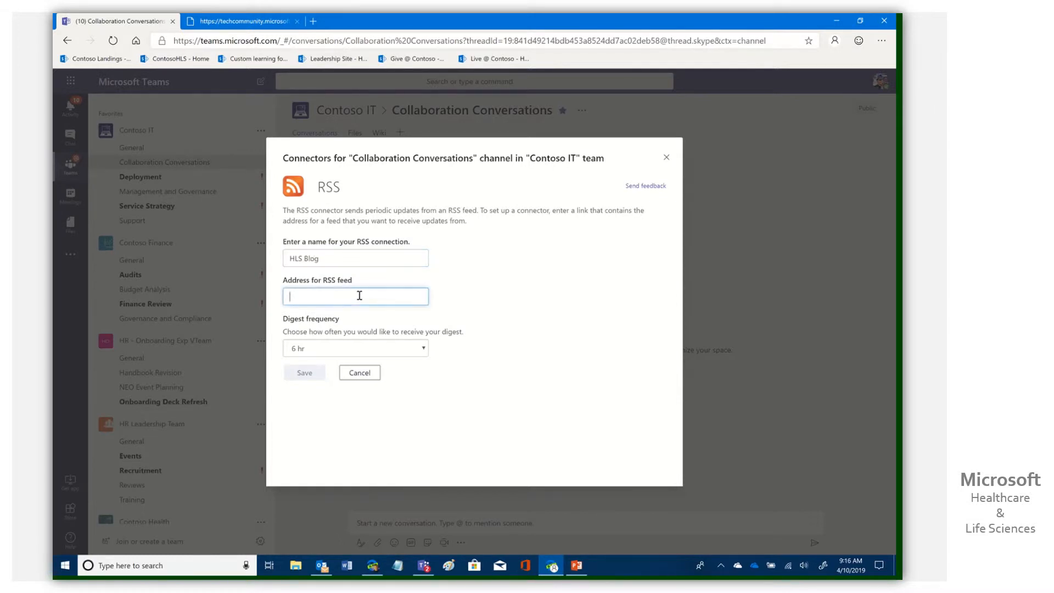
type("board.id=HealthcareAndLifeSciencesBlog")
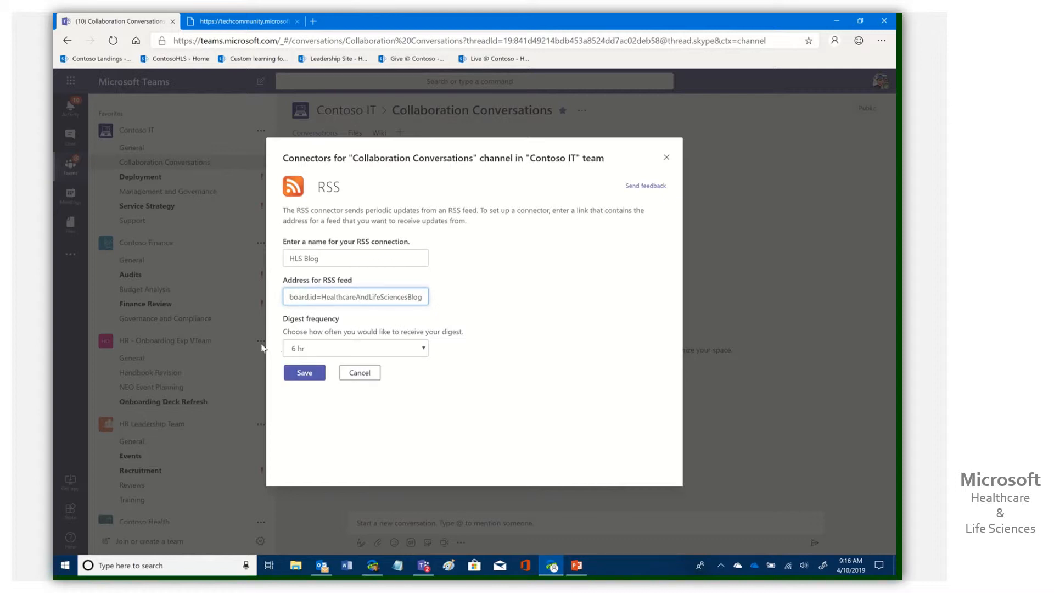
mouse_move(429, 355)
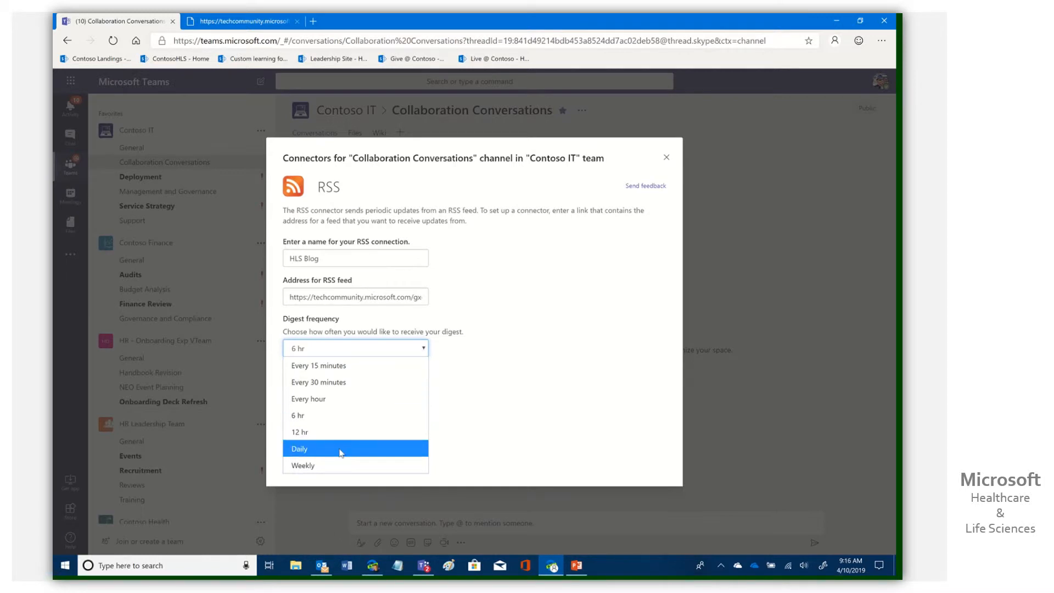
Set the digest frequency to Daily and save the HLS Blog connection.
left_click(298, 447)
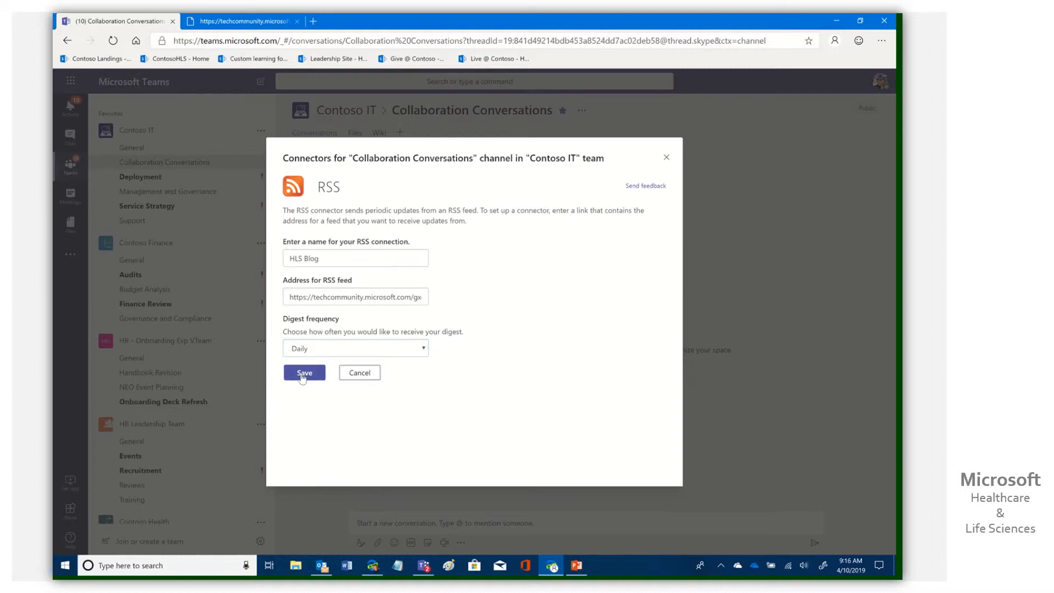
left_click(356, 348)
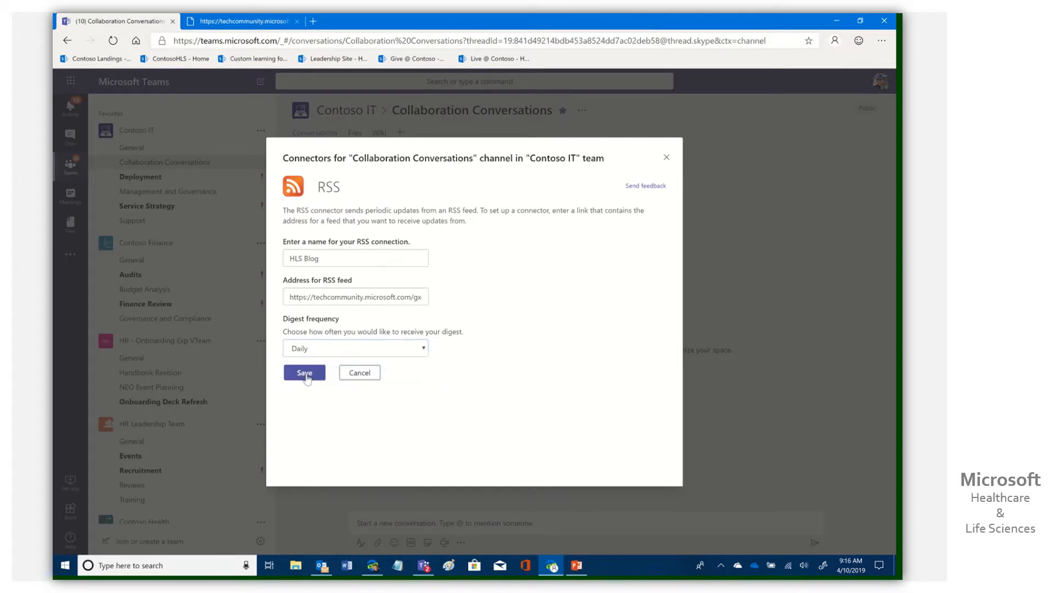
left_click(304, 374)
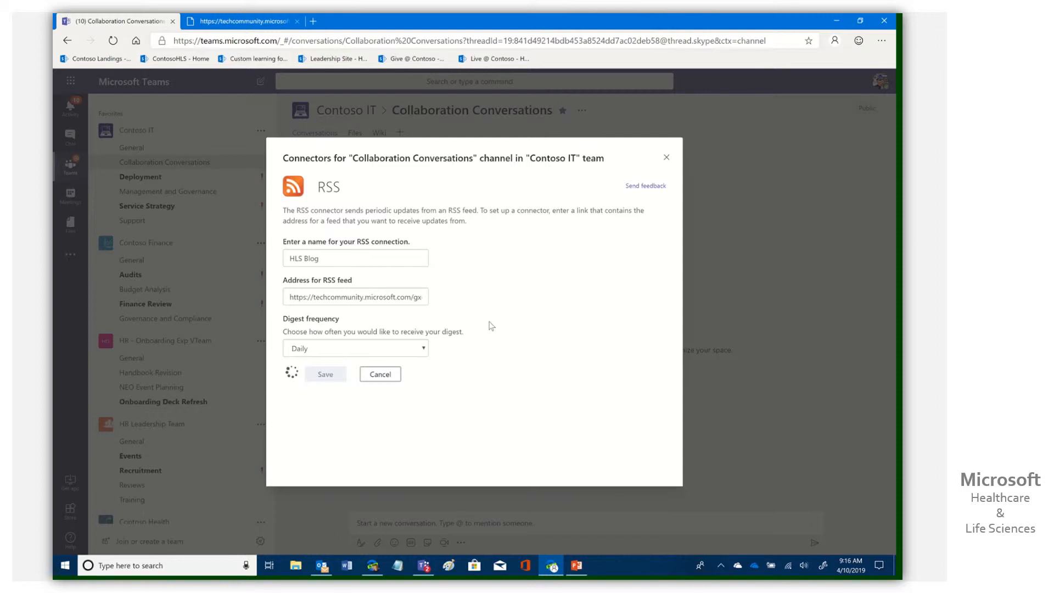
left_click(325, 373)
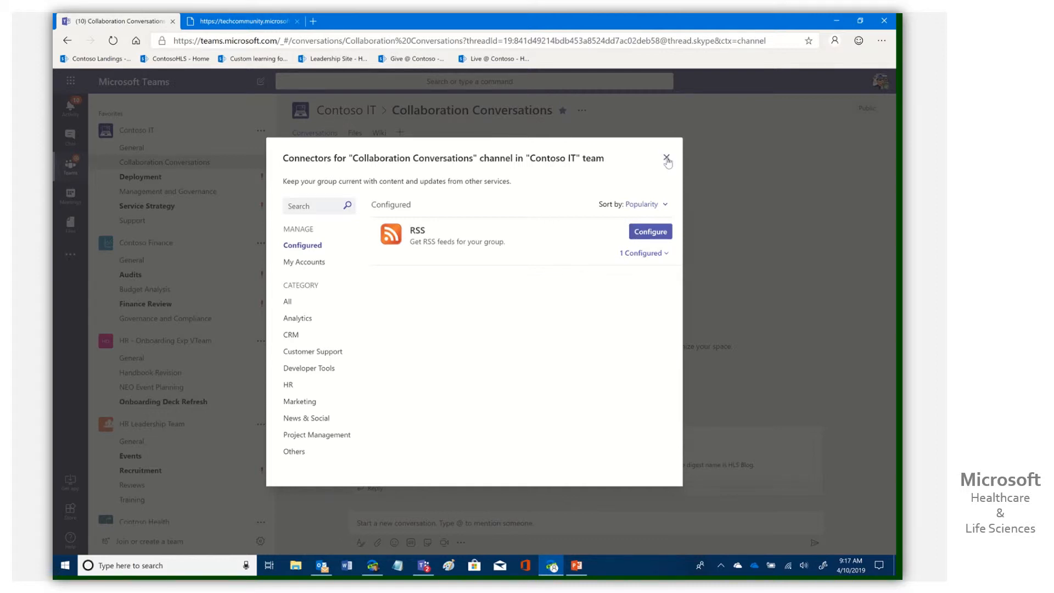
Close the Connectors window and scroll to the RSS digest post in the channel.
left_click(668, 161)
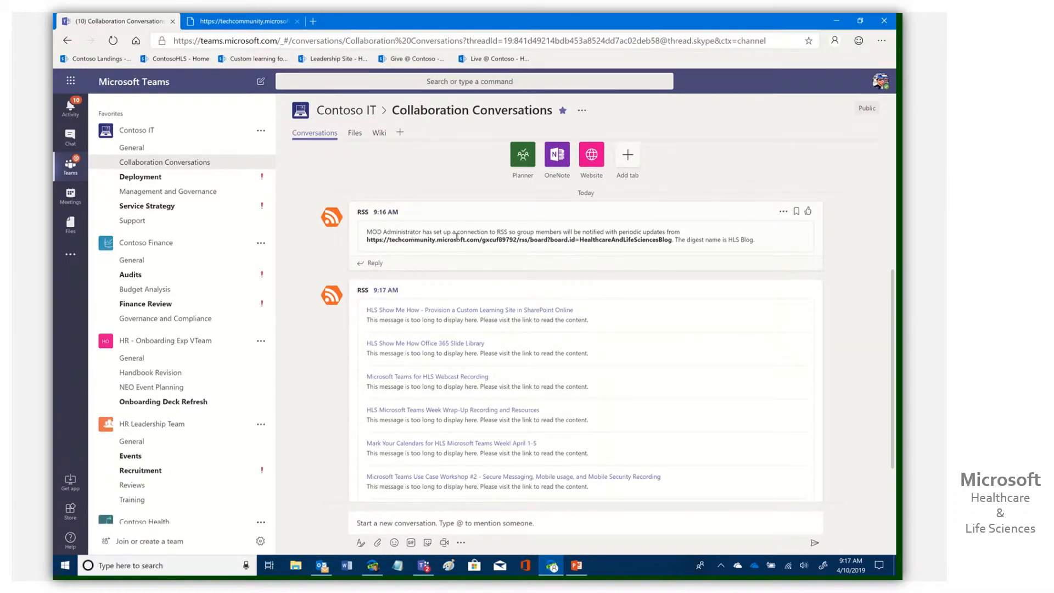
mouse_move(704, 270)
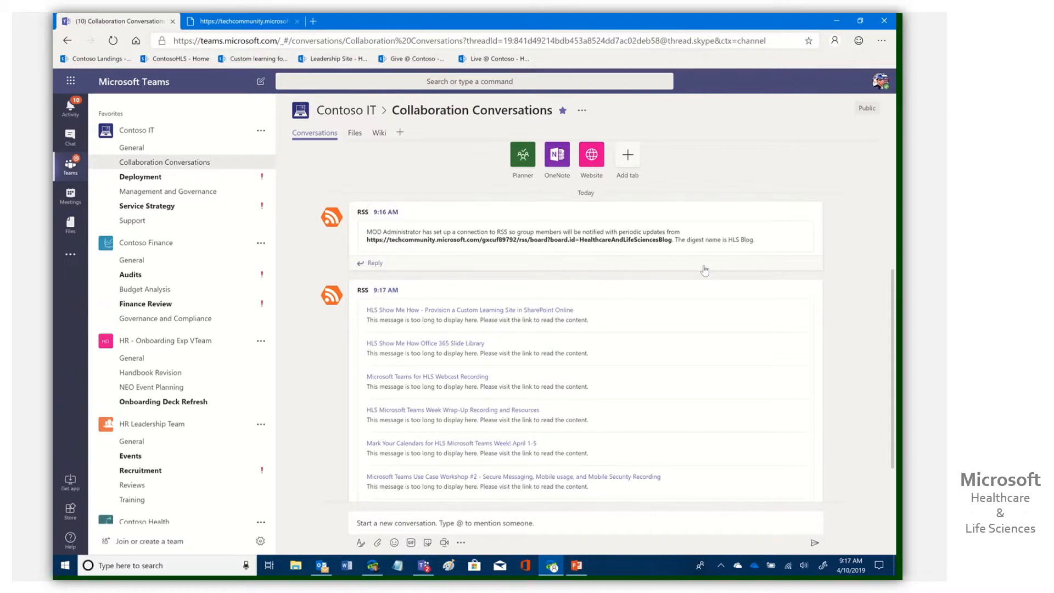
scroll("down", 3)
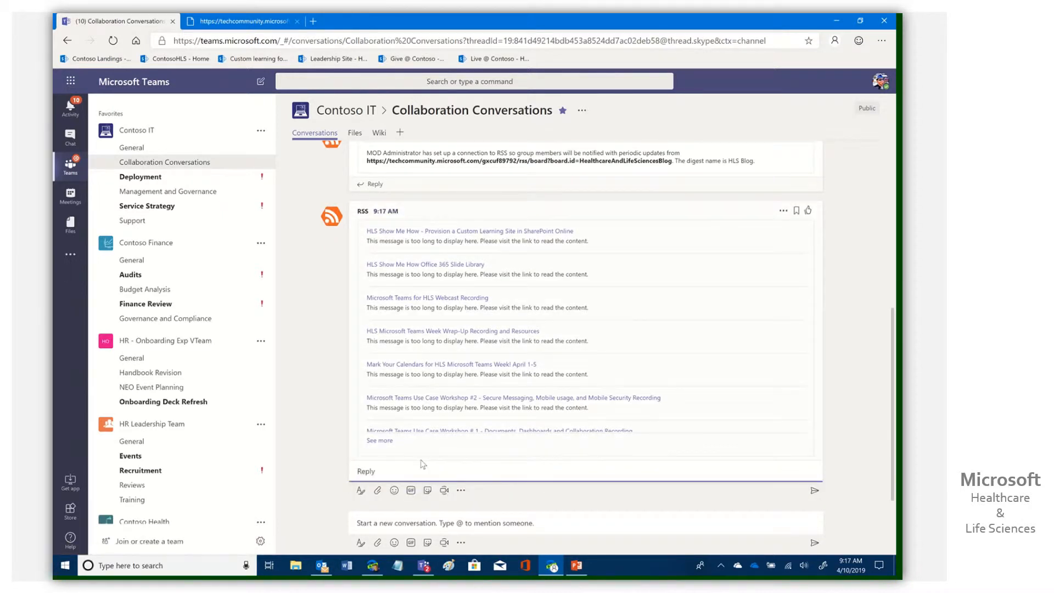
Reply under the digest that this is great stuff we all need to read to keep up to date.
type("This is some")
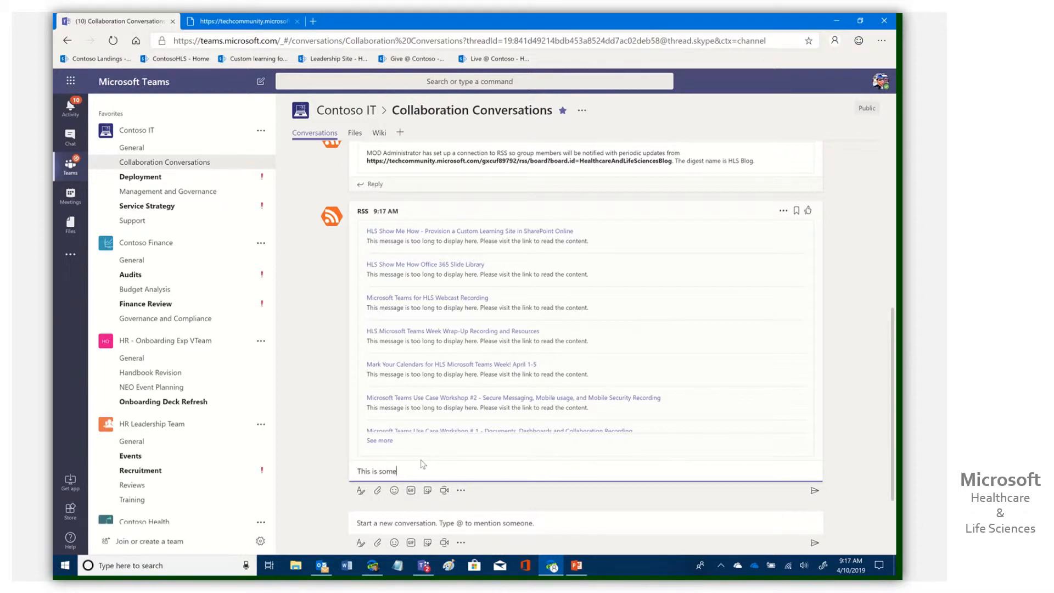
type("great")
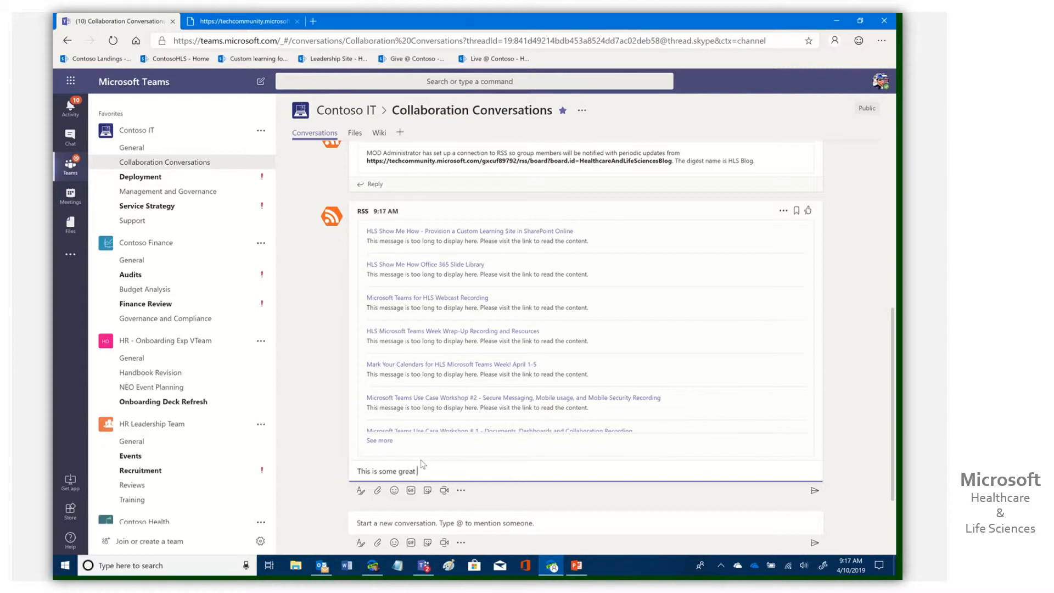
type("stuff")
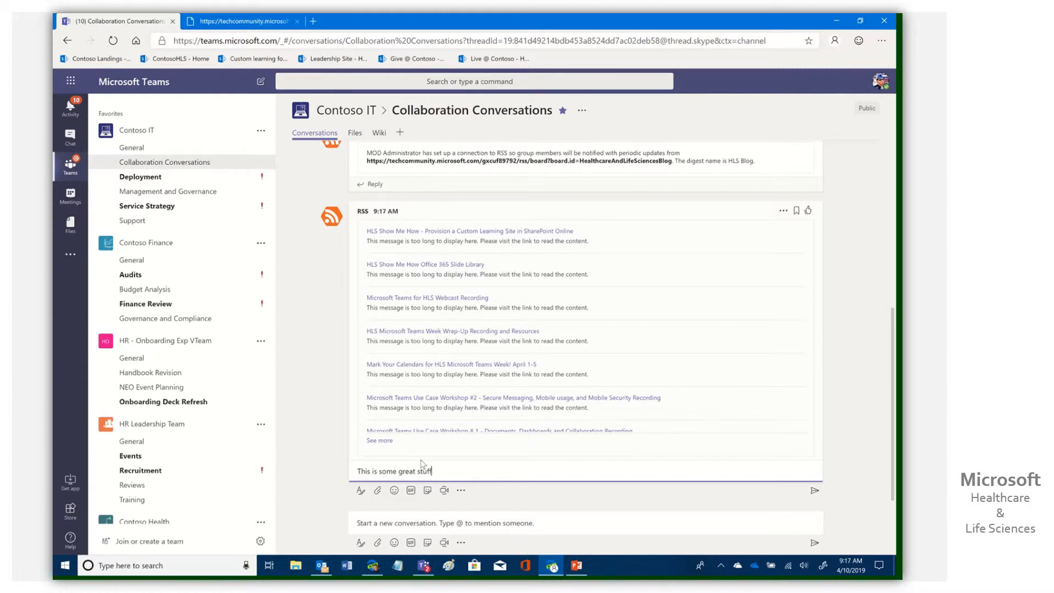
type("We all")
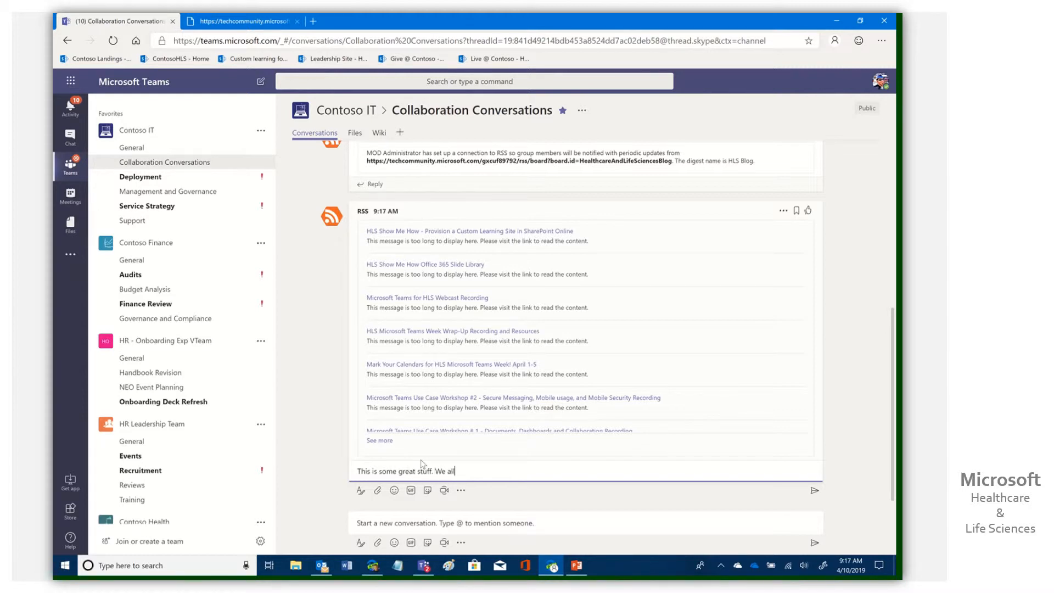
type("need to read to keep up to da")
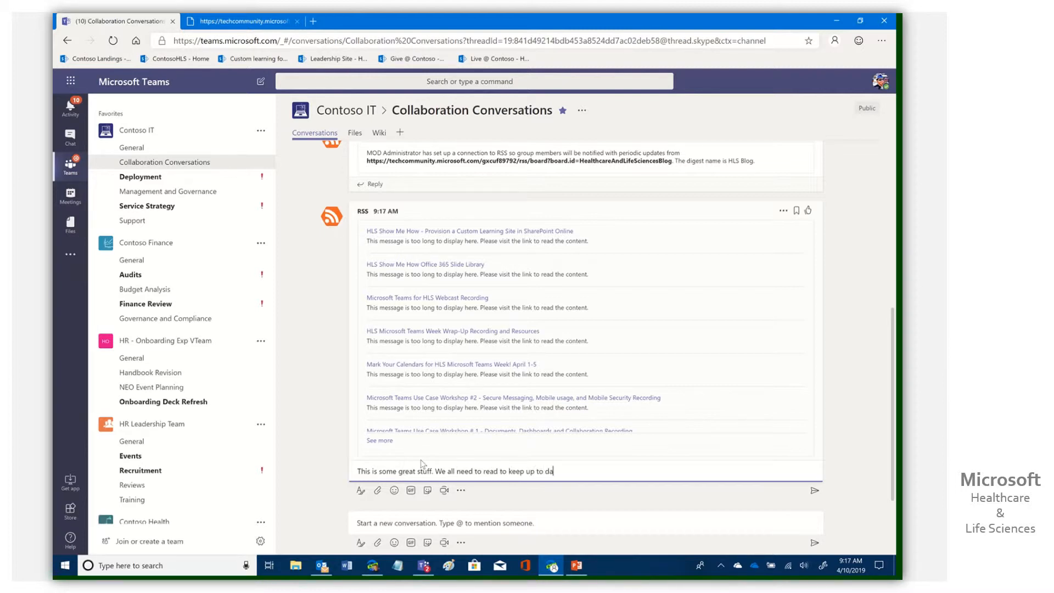
type("te.")
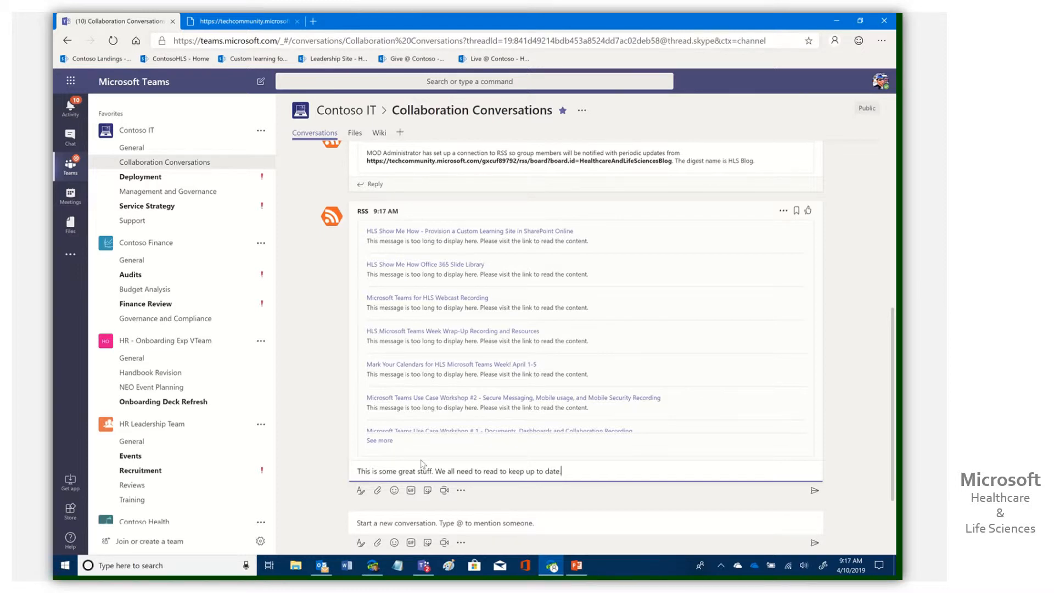
left_click(814, 491)
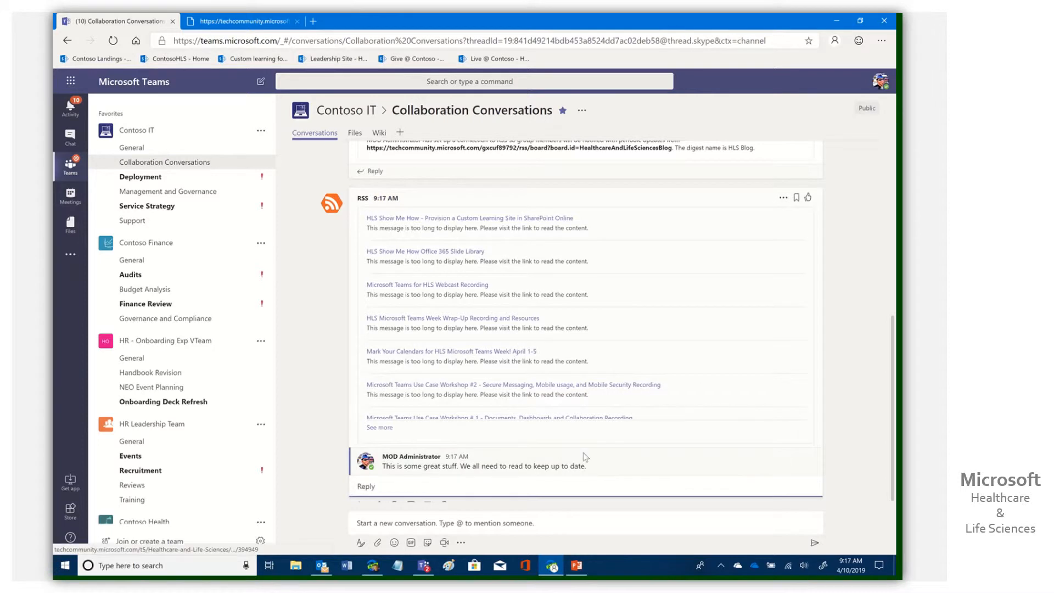
mouse_move(409, 222)
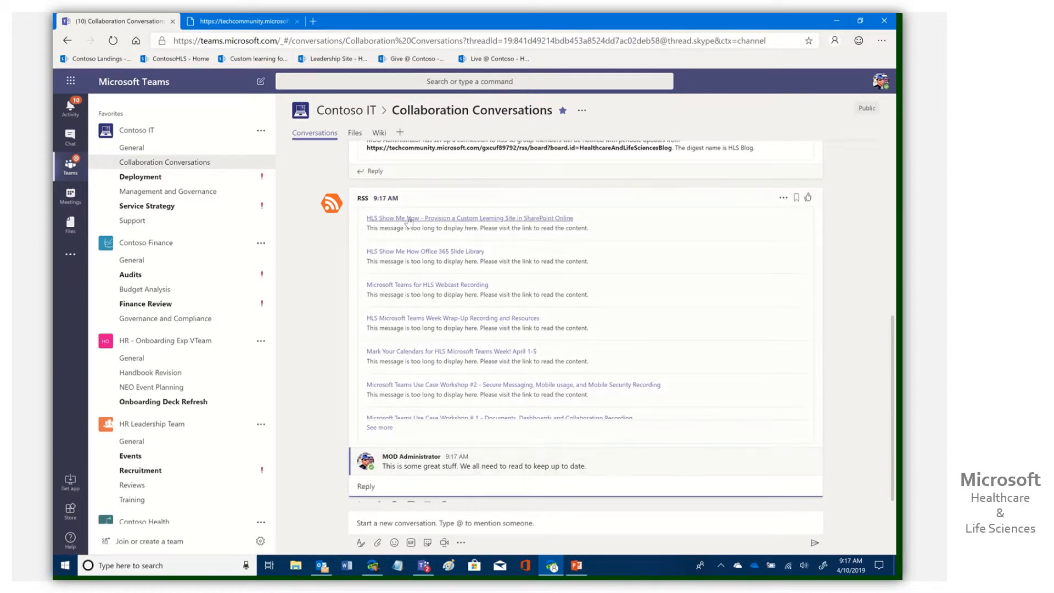
mouse_move(470, 217)
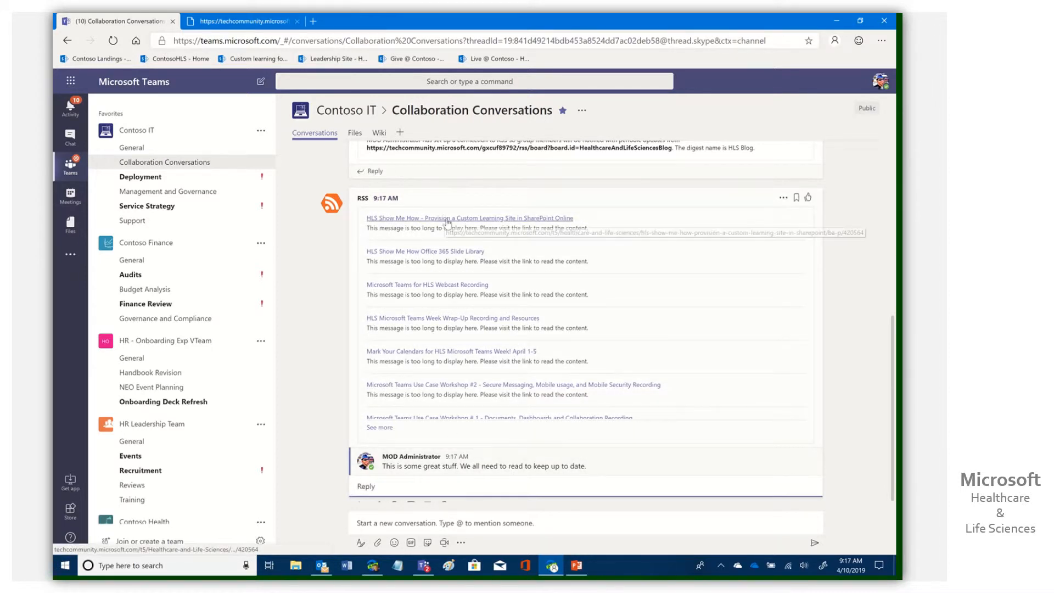
Read the digest's learning-site provisioning article, then return to the Teams channel.
left_click(469, 217)
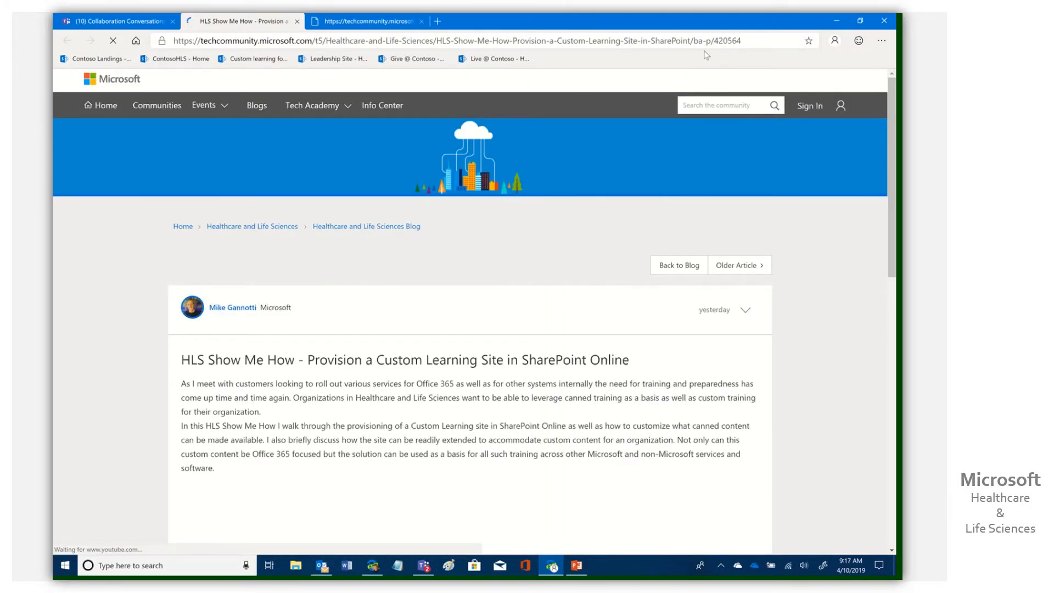
scroll("down", 3)
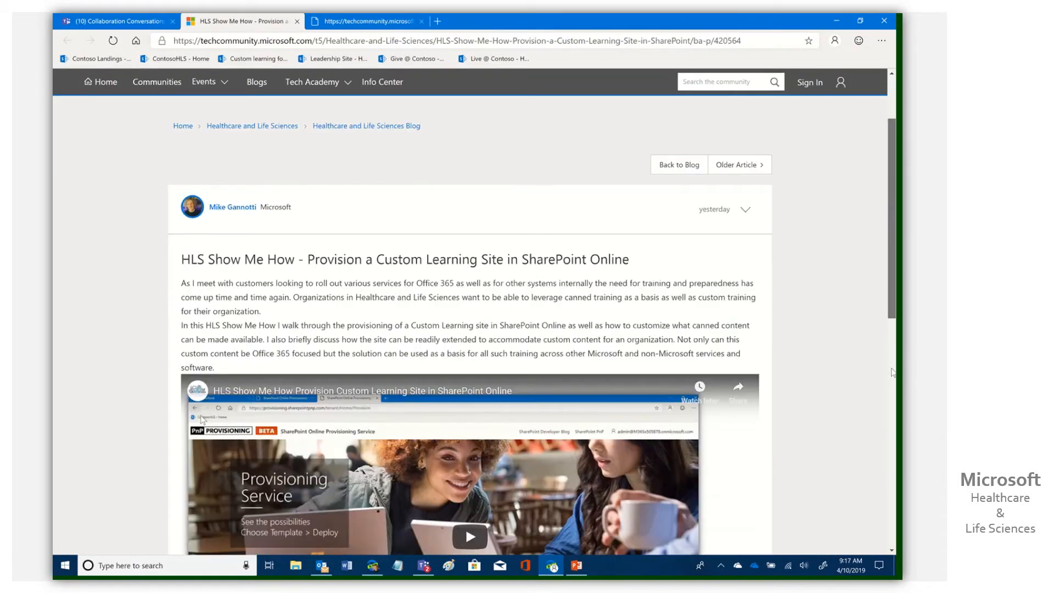
scroll("down", 3)
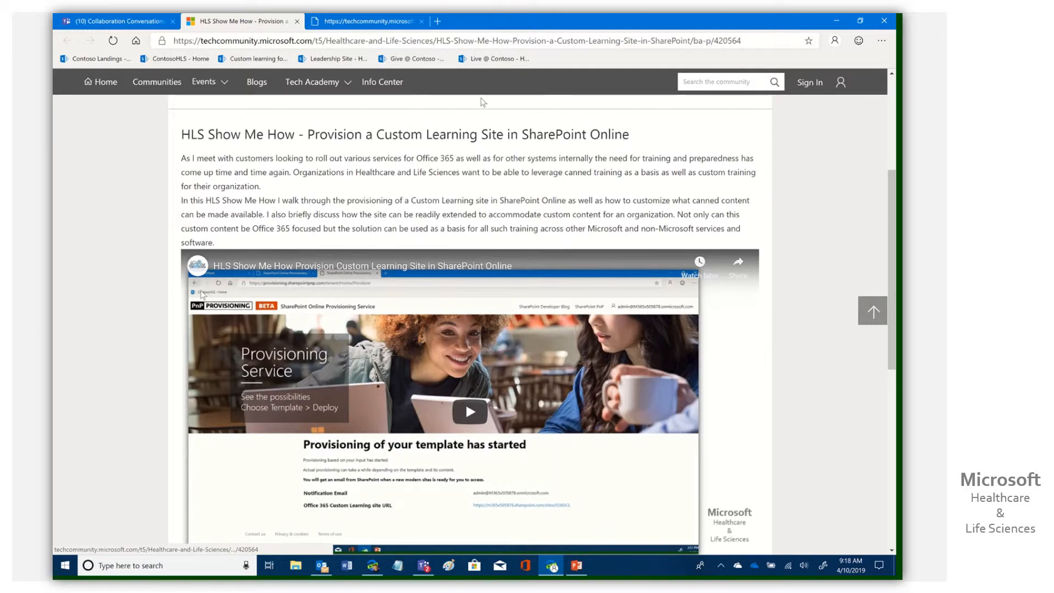
left_click(114, 21)
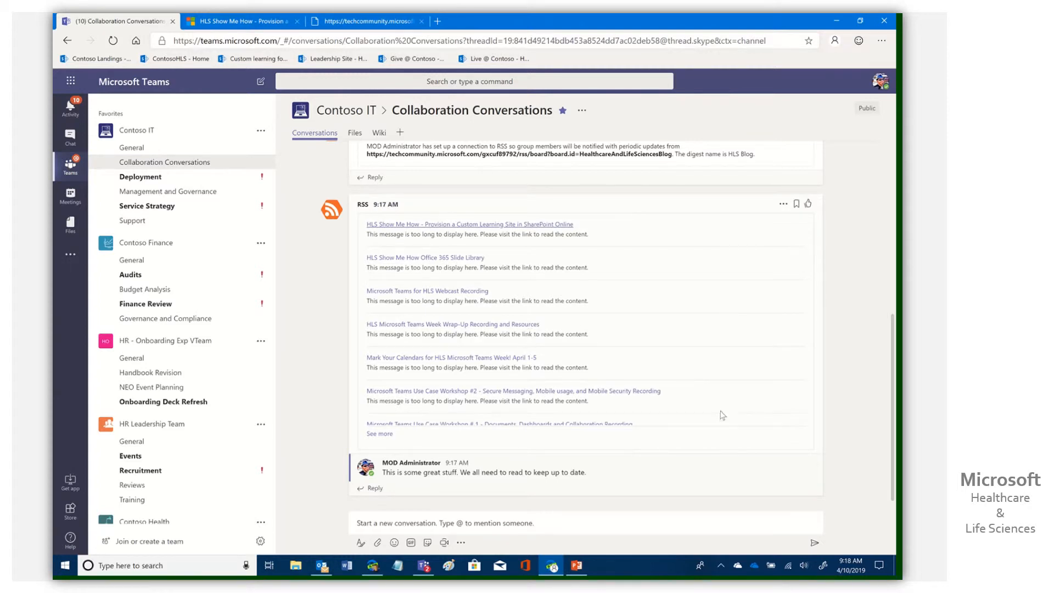
mouse_move(671, 381)
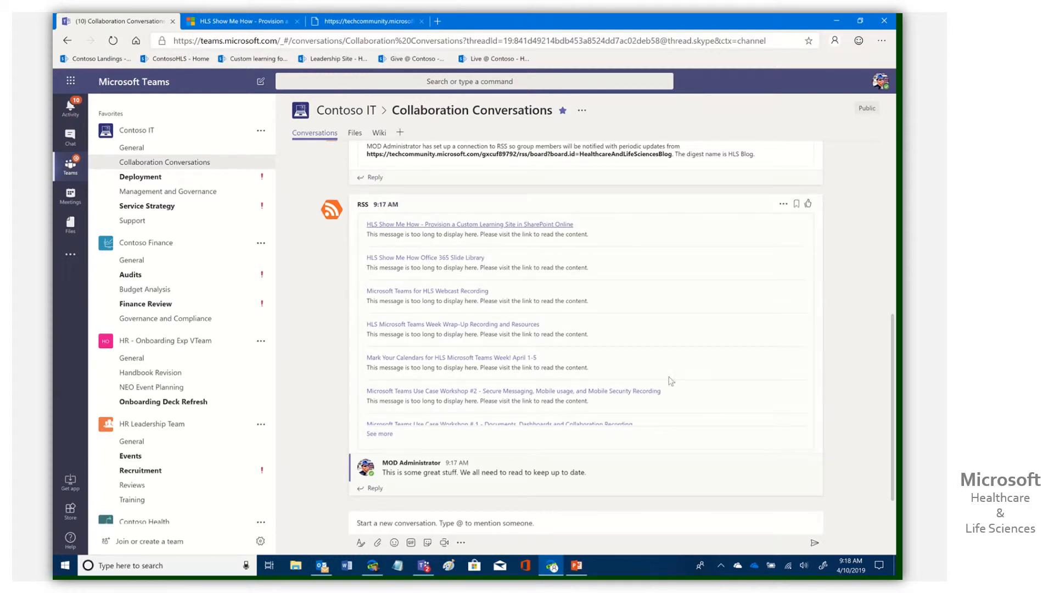